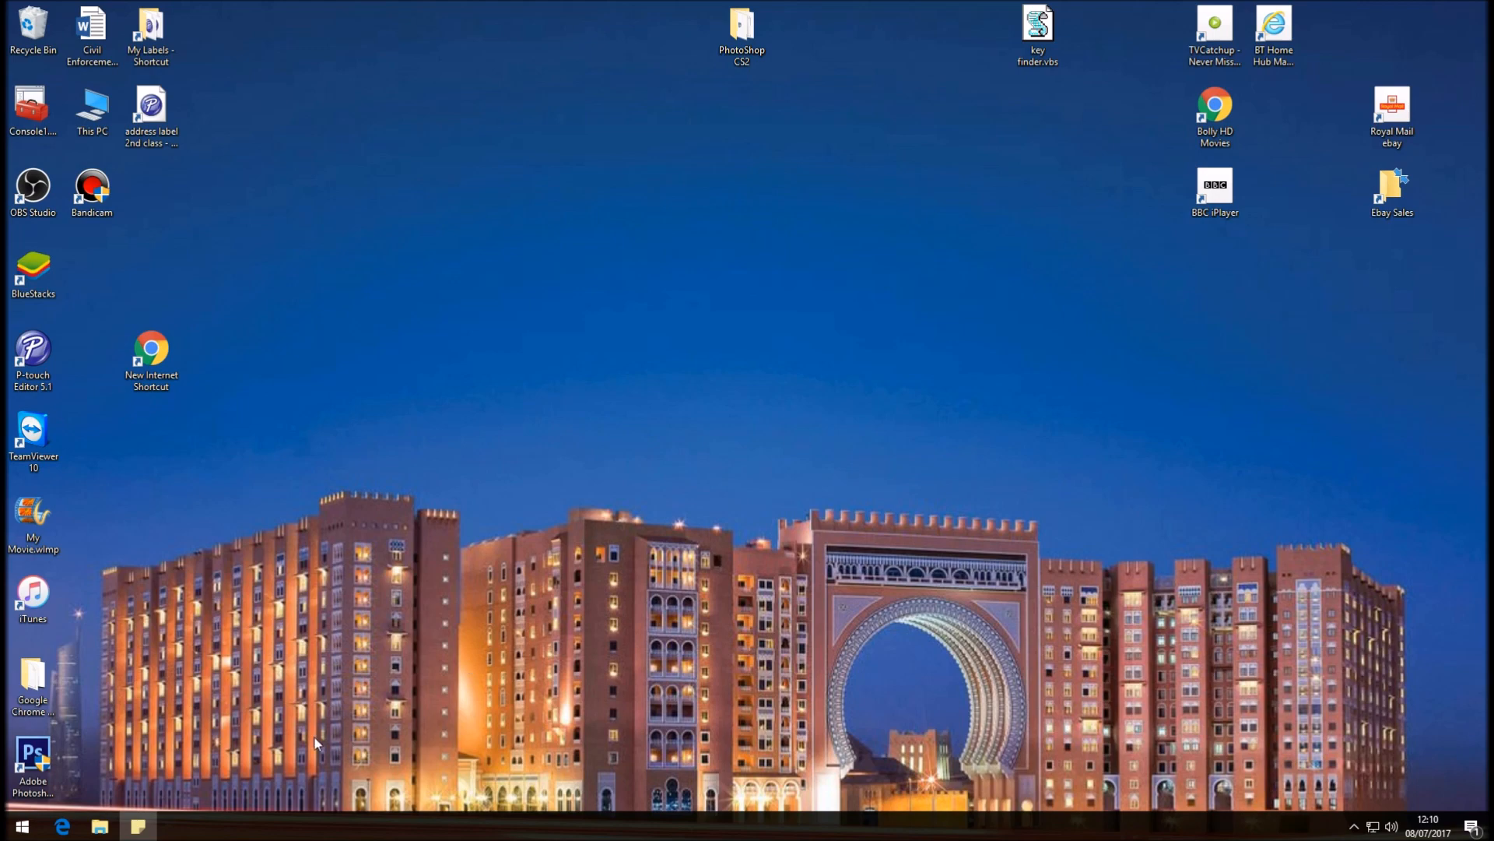
Step: Run \\192.168.1.254 from the Windows Run dialog to reach the router's credentials prompt
{"action": "left_click", "coordinate": [22, 825]}
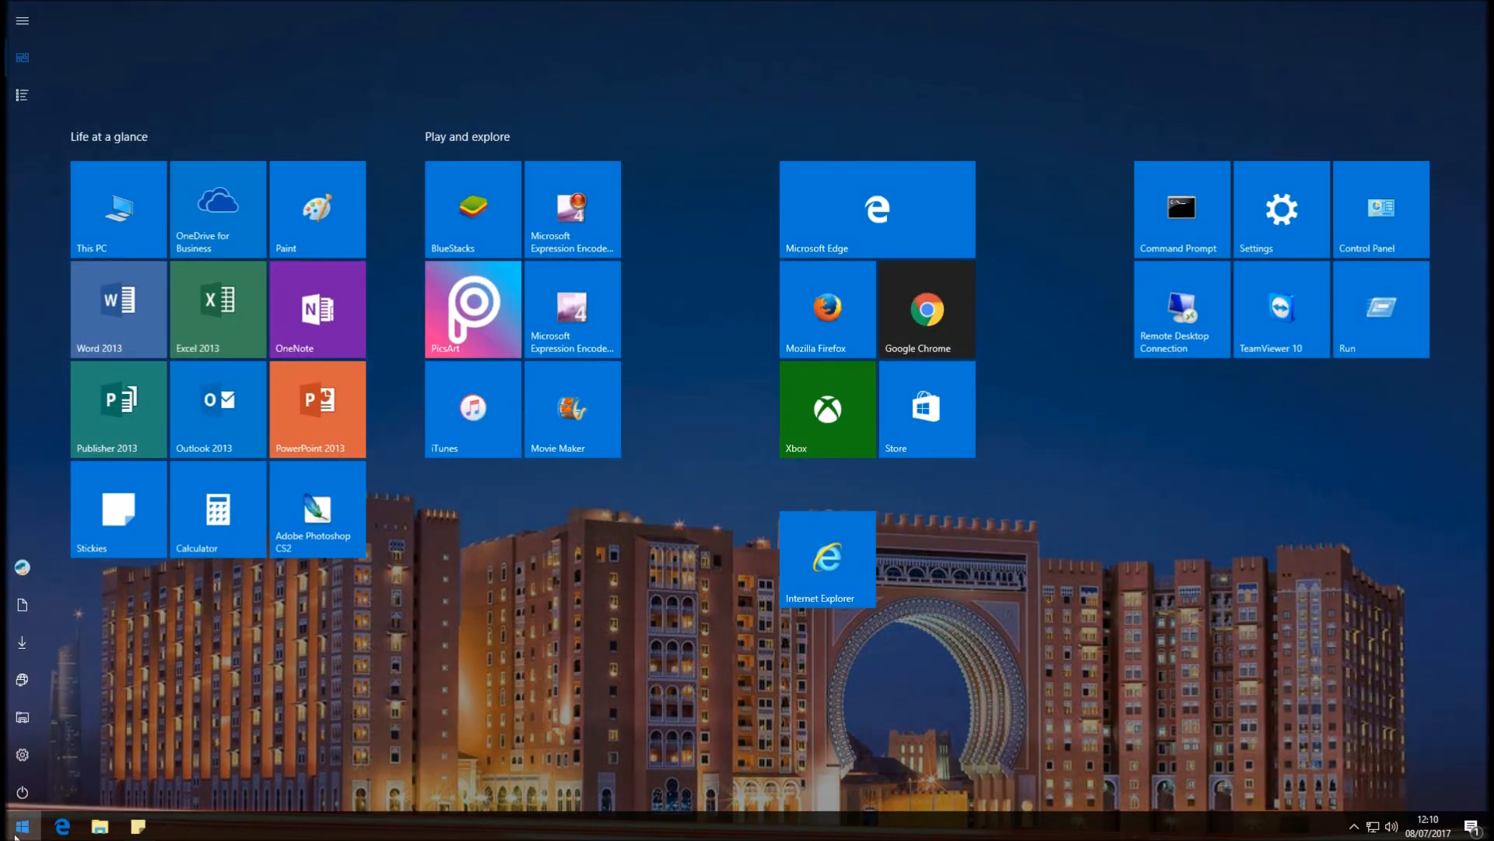
{"action": "type", "text": "run"}
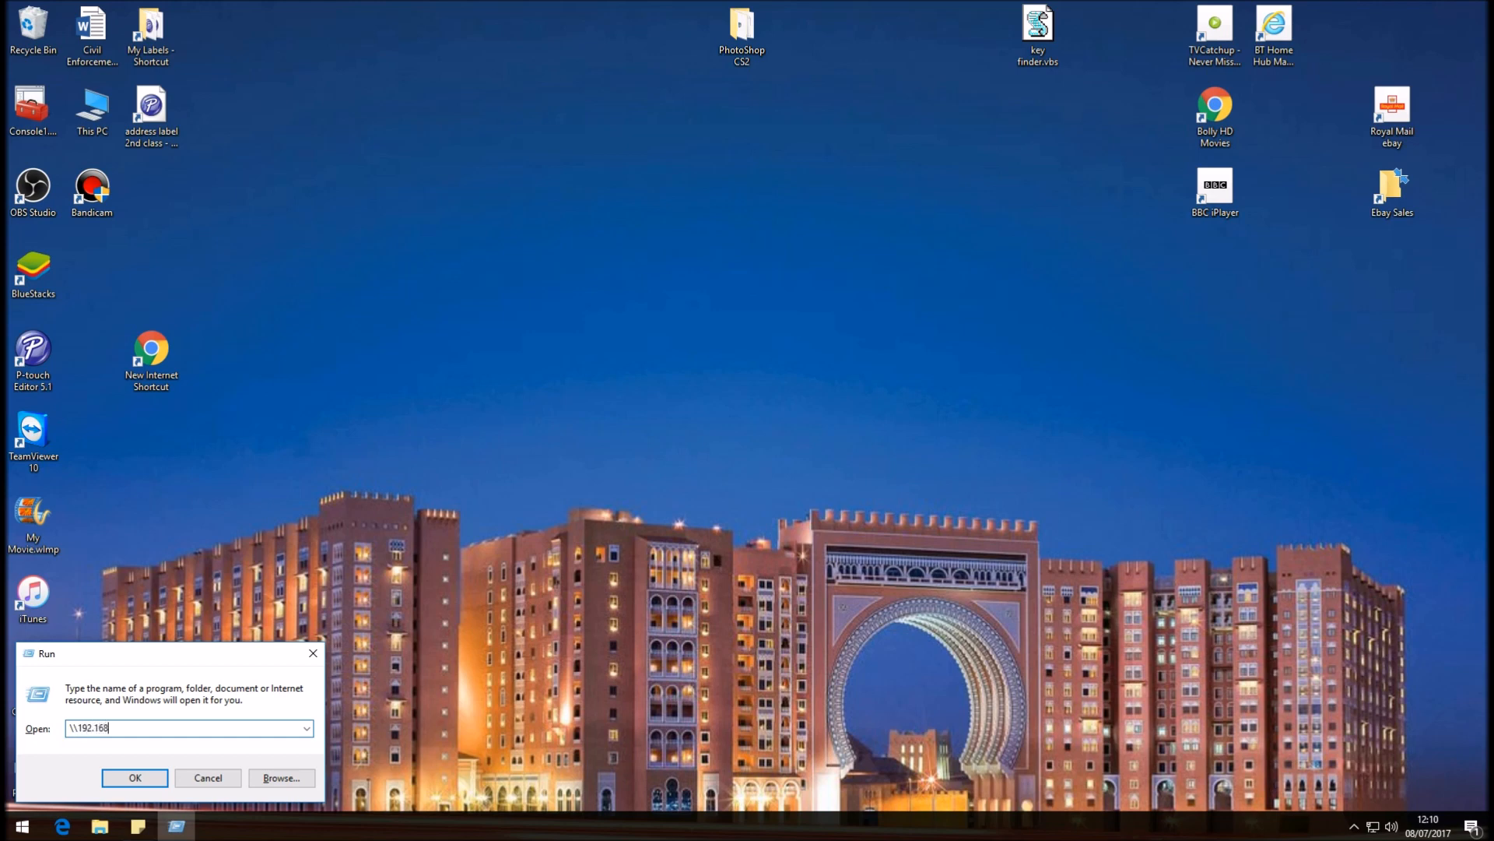
{"action": "type", "text": ".1.25"}
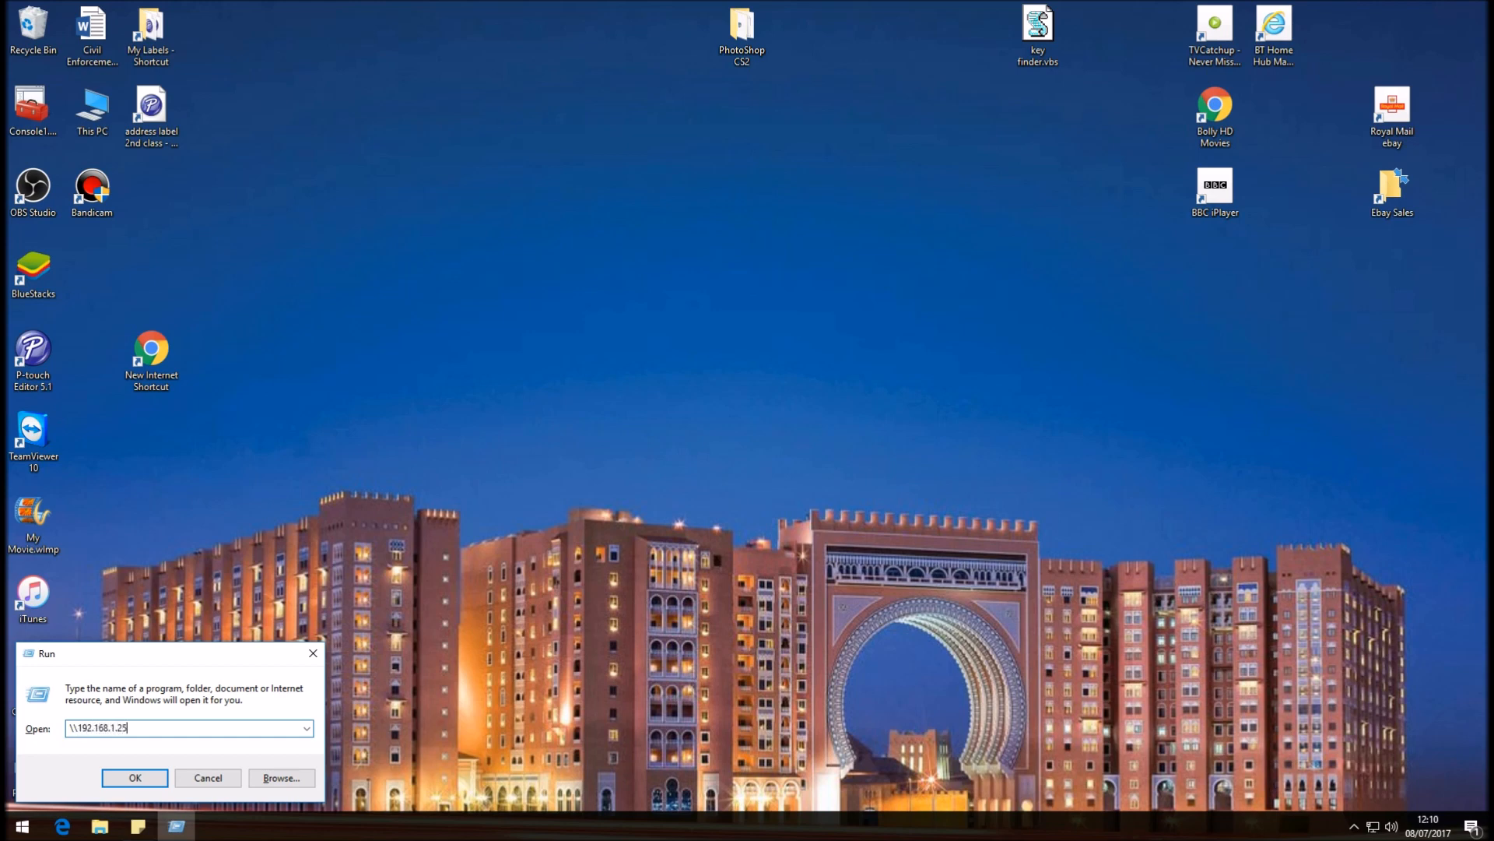
{"action": "left_click", "coordinate": [135, 777]}
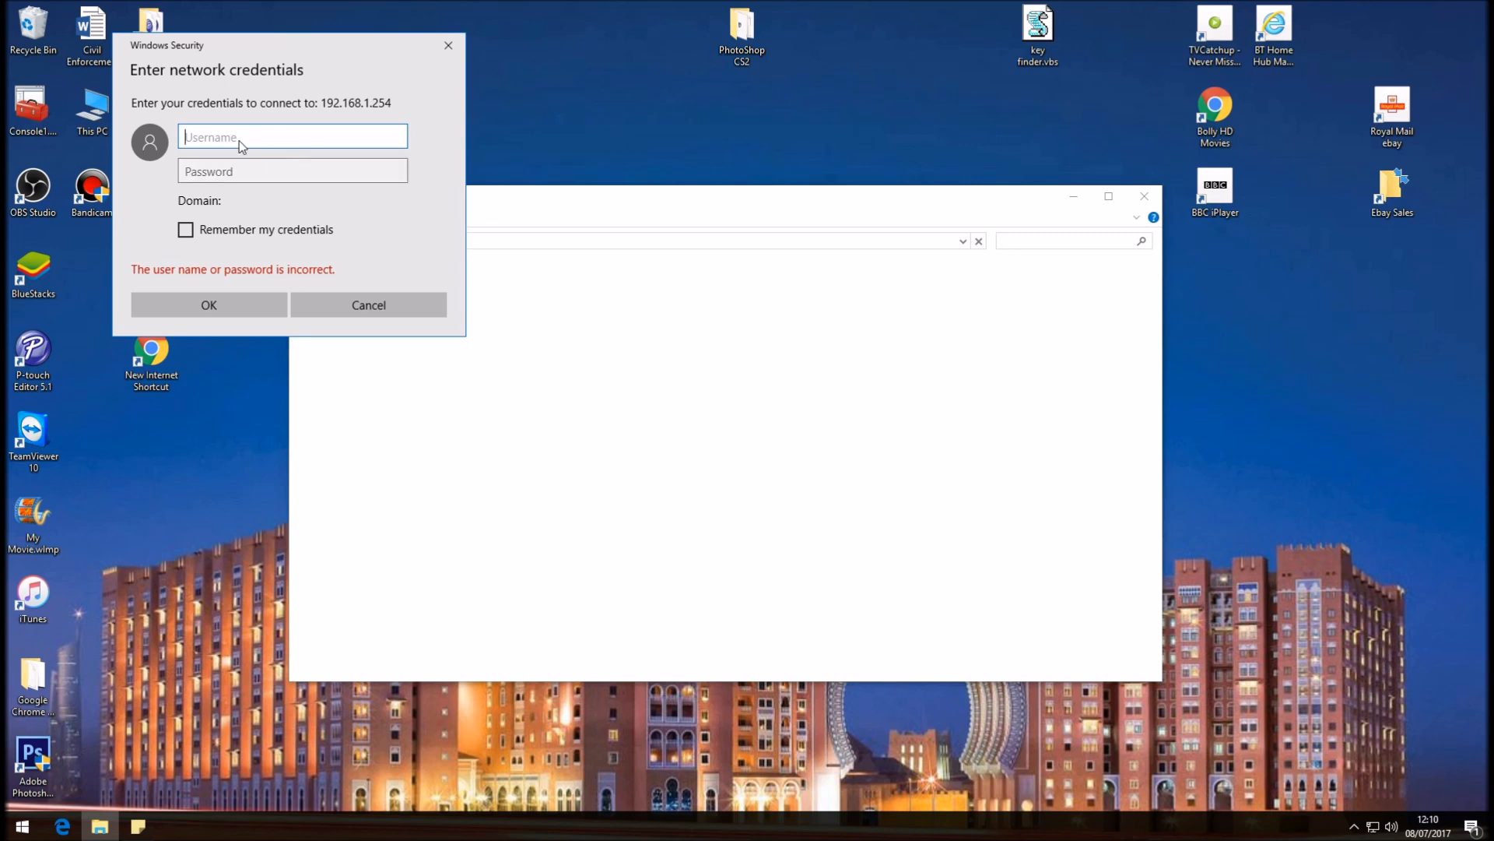
Step: Sign in to the router with username 'administrator' and its password
{"action": "type", "text": "admi"}
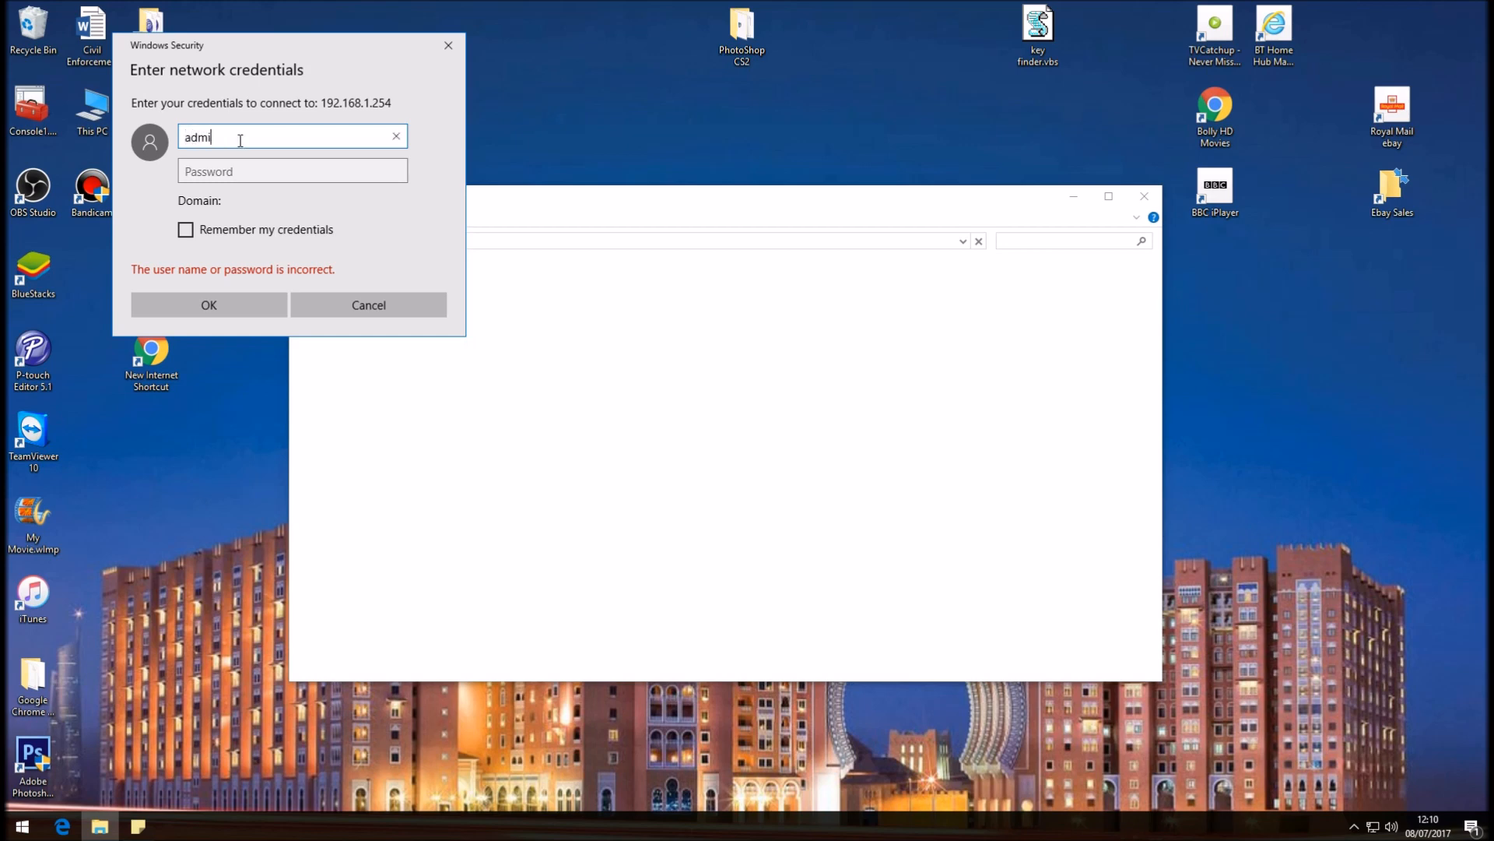
{"action": "type", "text": "nit"}
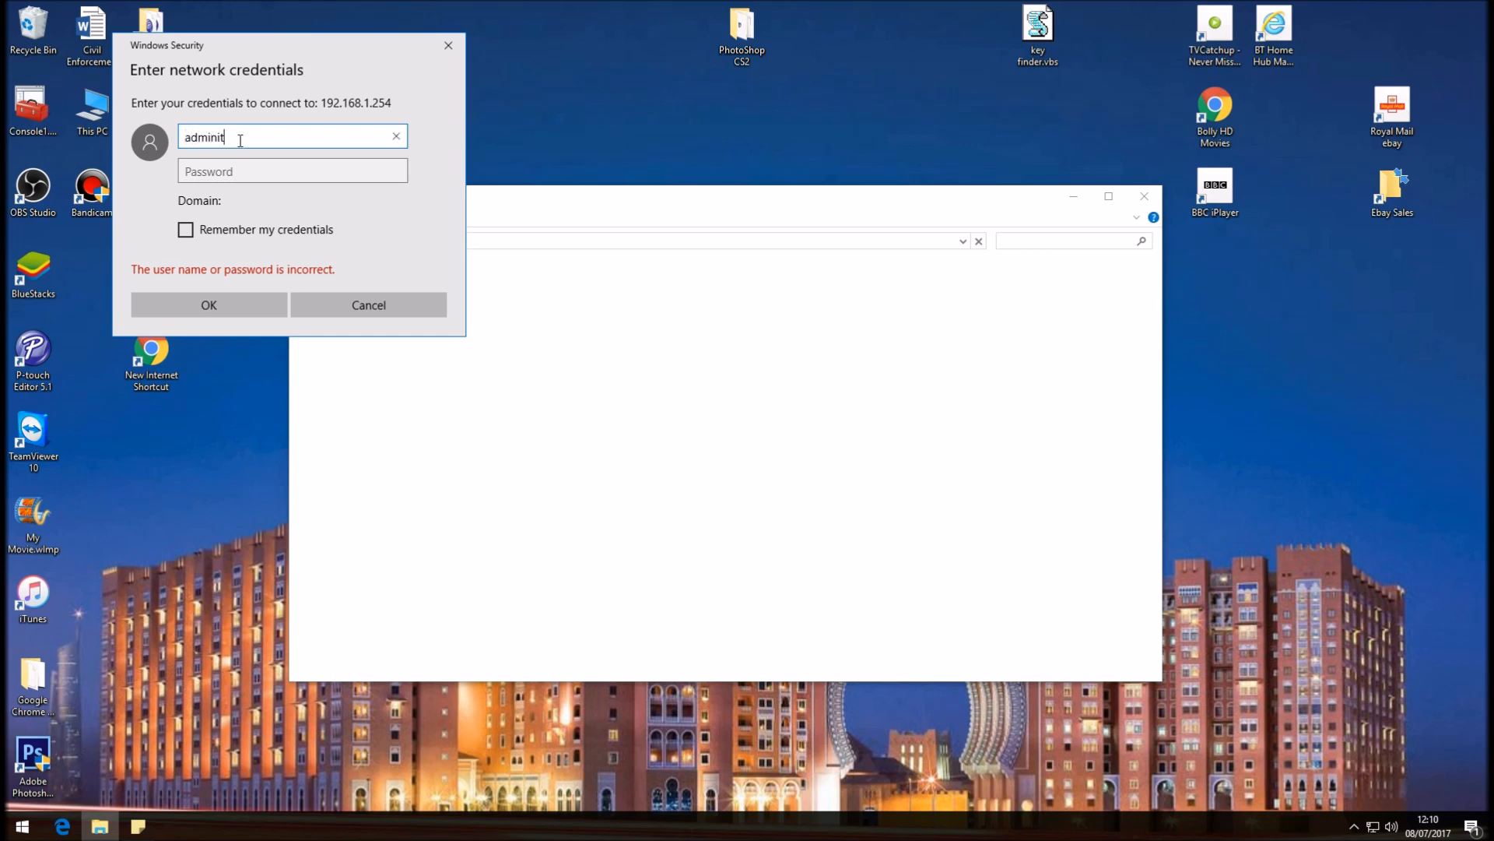
{"action": "key", "text": "Backspace"}
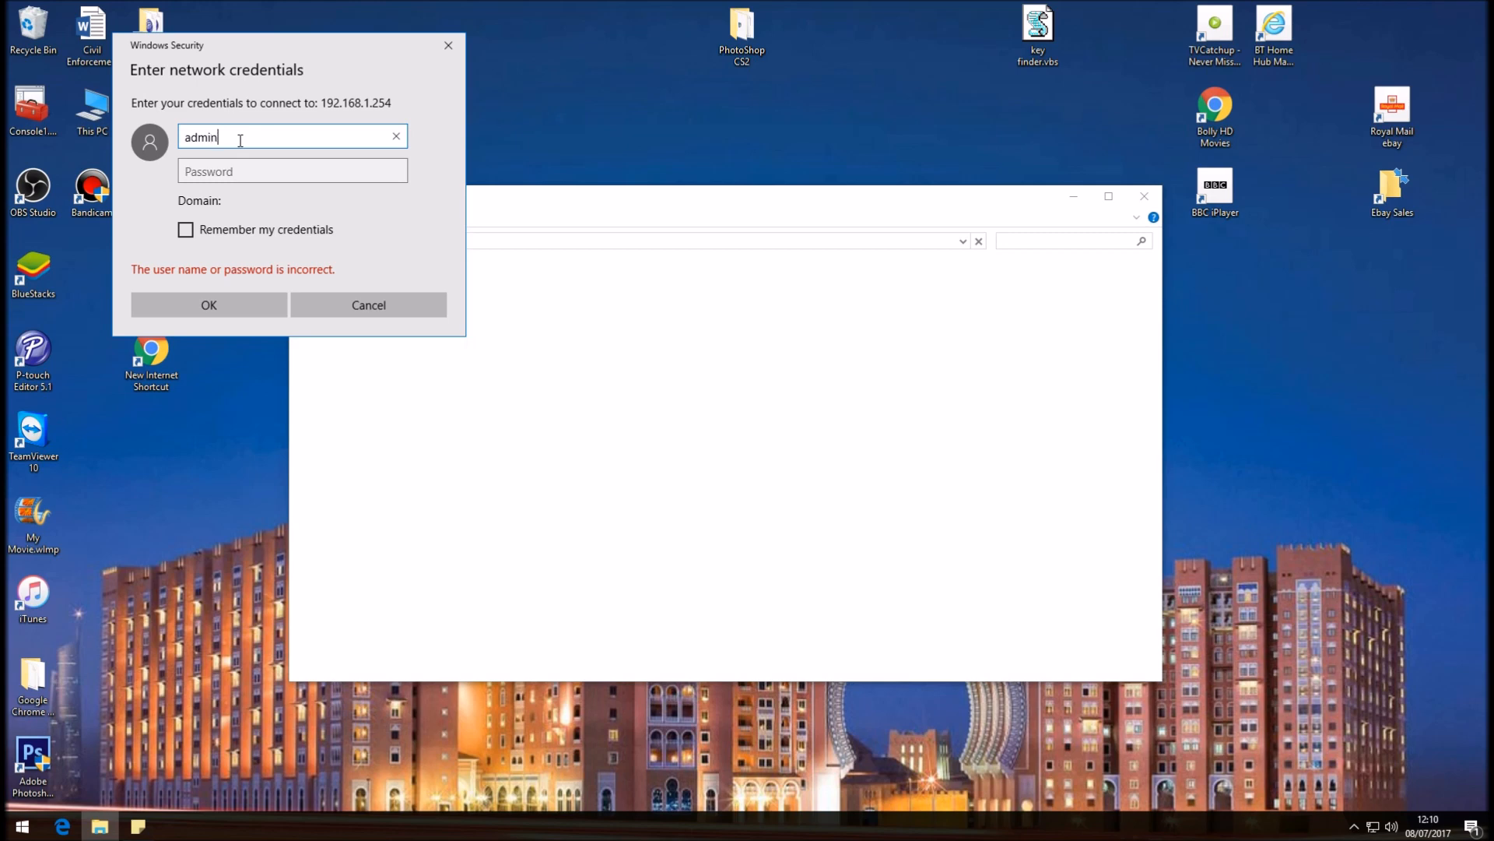
{"action": "type", "text": "istrator"}
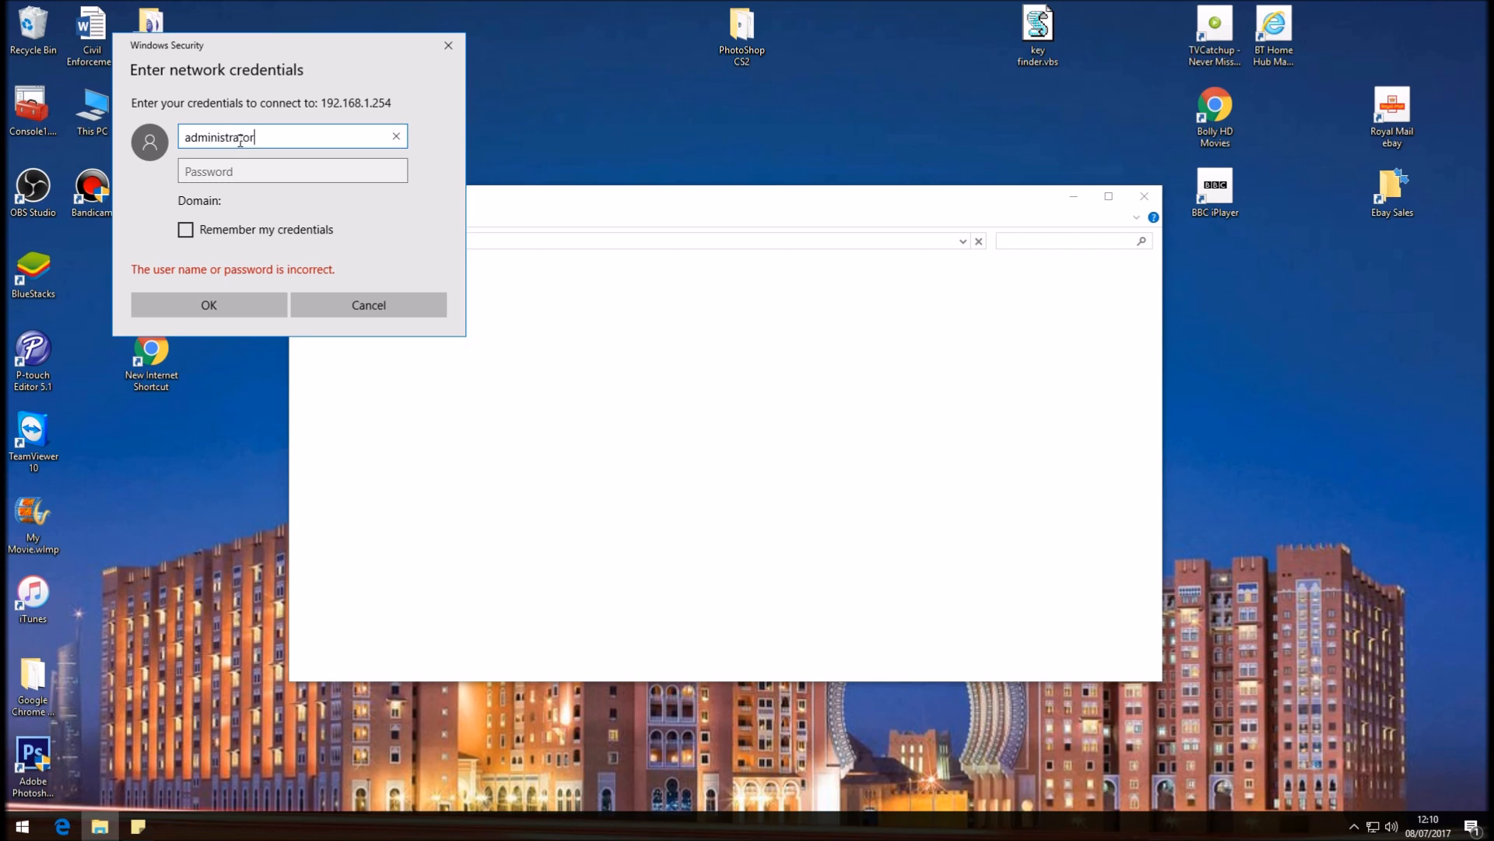
{"action": "left_click", "coordinate": [292, 170]}
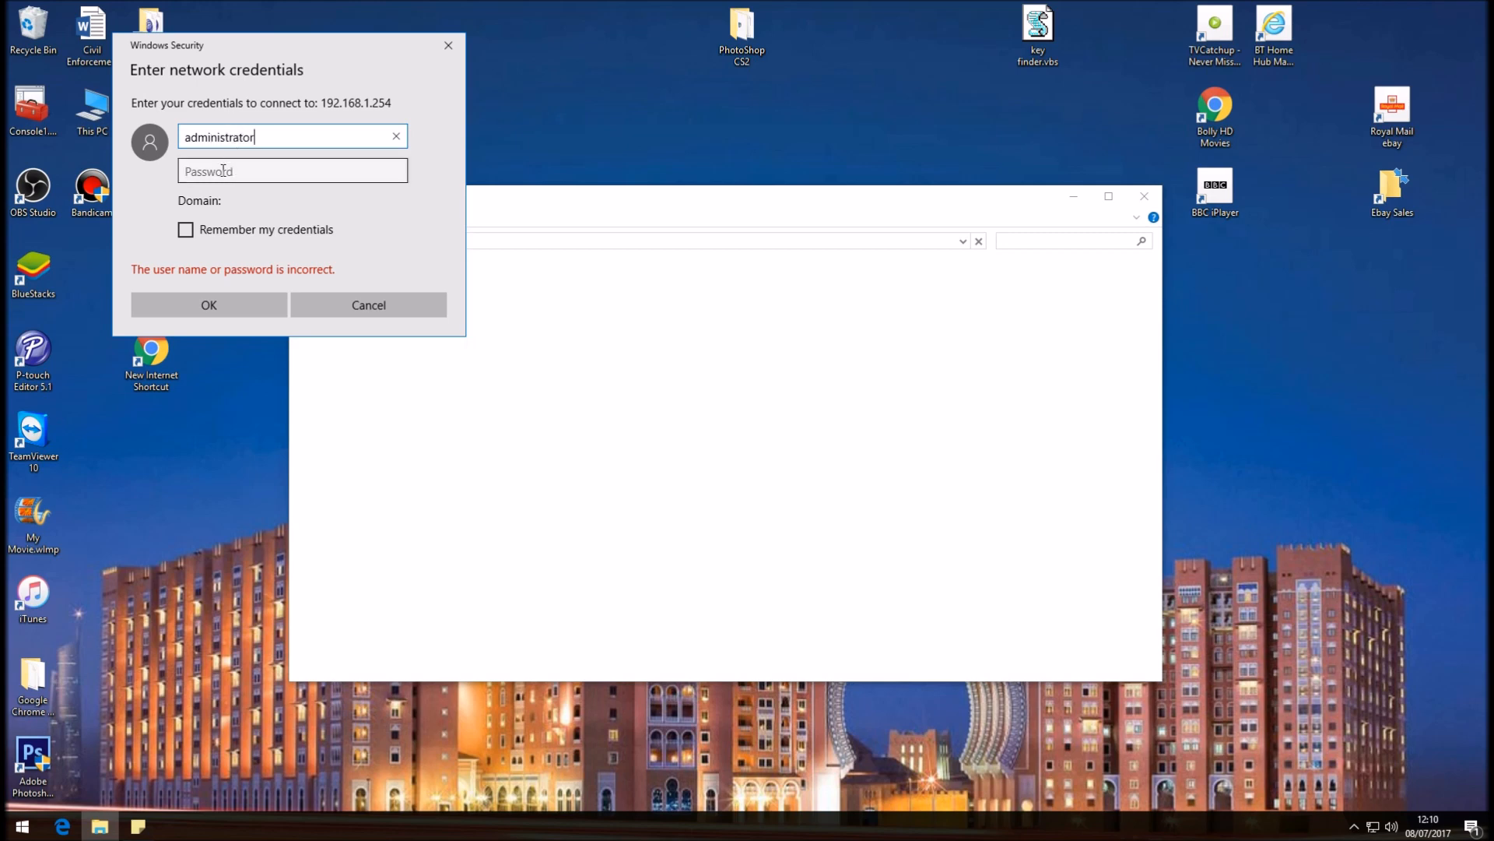
{"action": "left_click", "coordinate": [293, 171]}
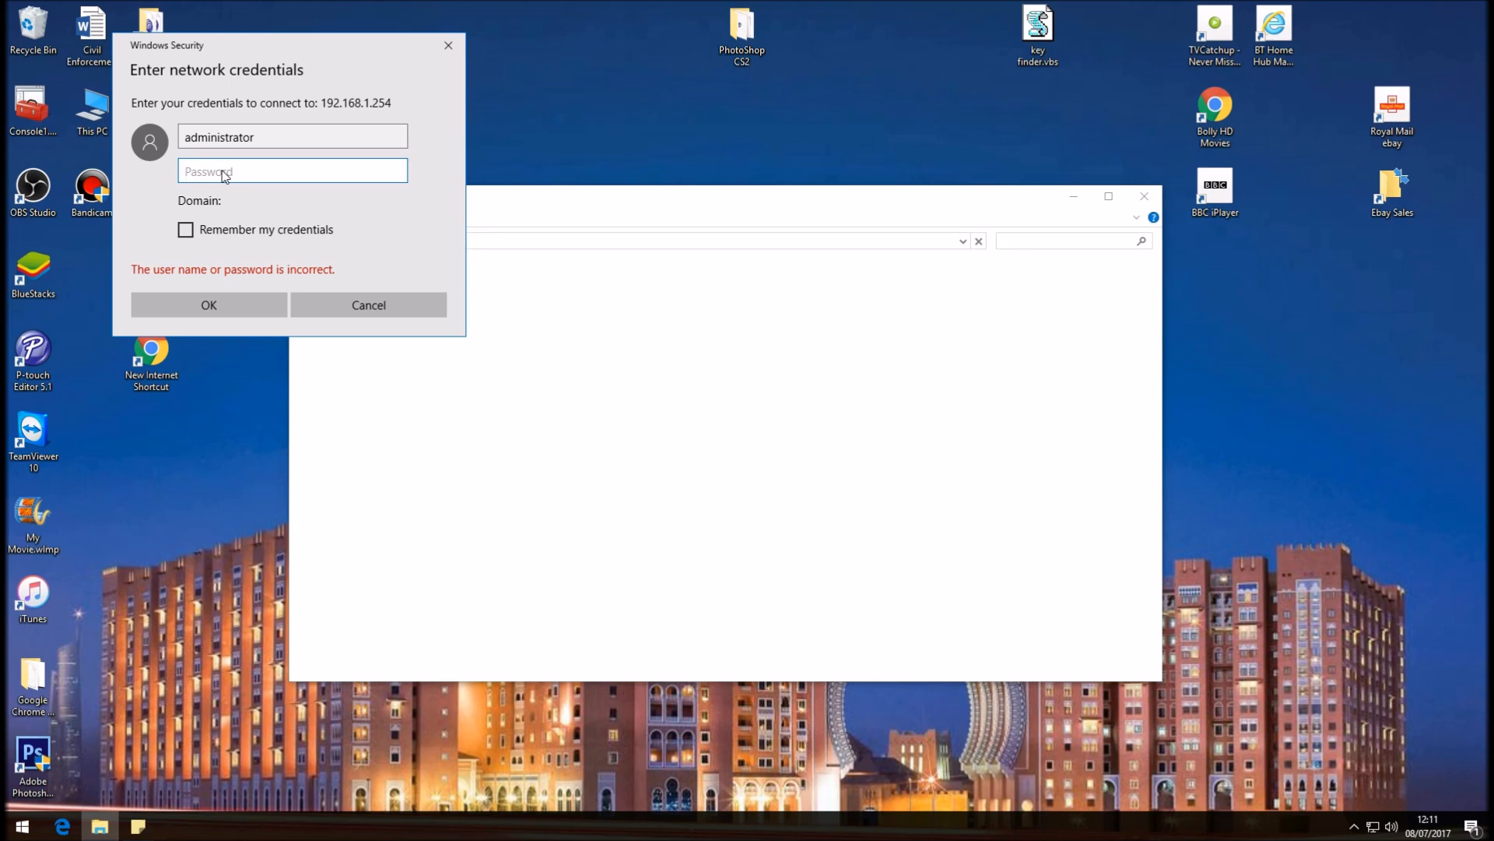
{"action": "type", "text": "•••"}
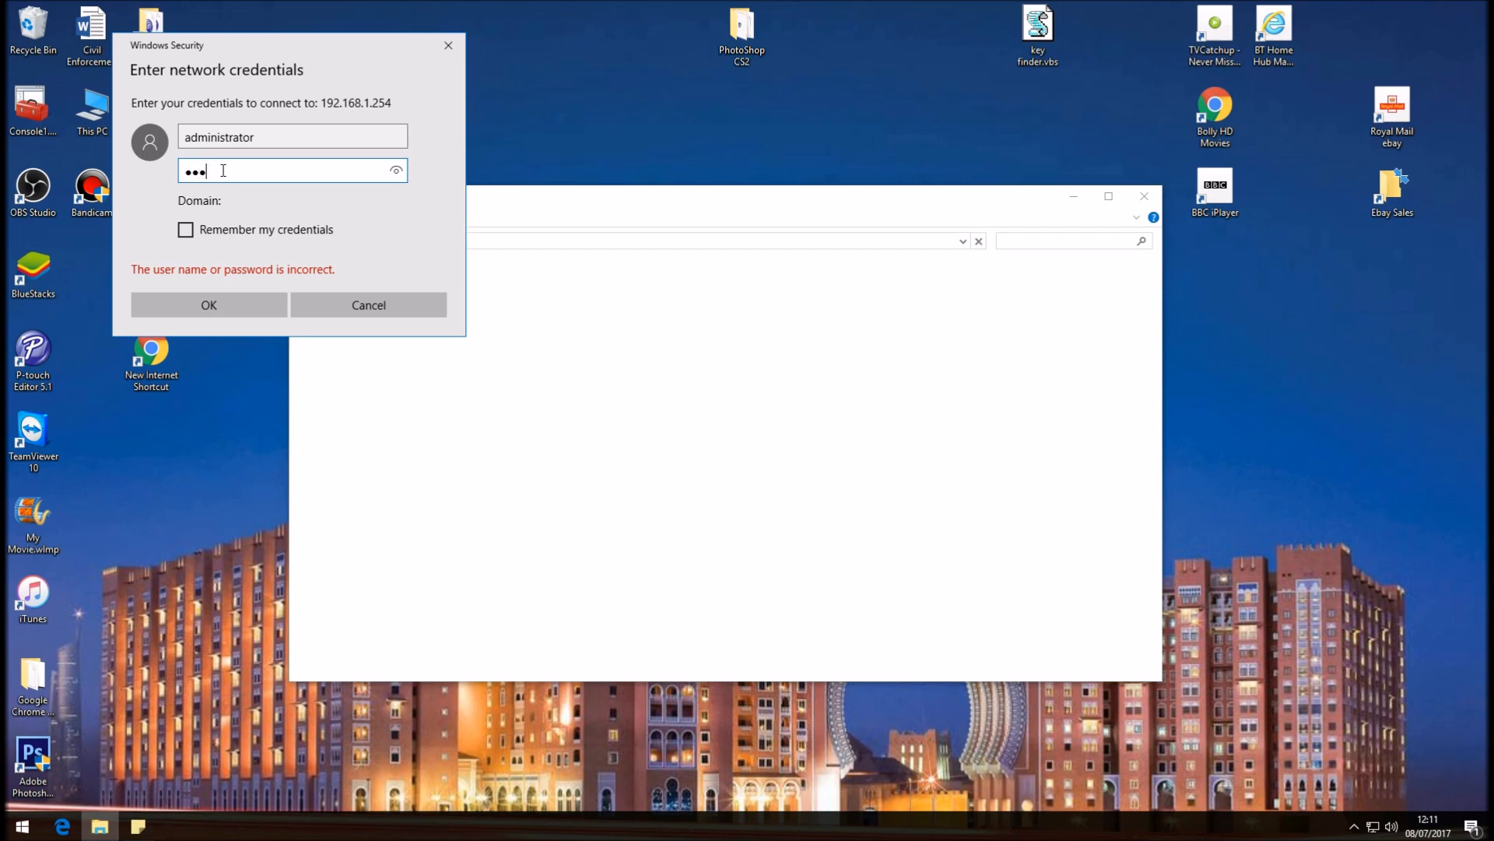
{"action": "type", "text": "password"}
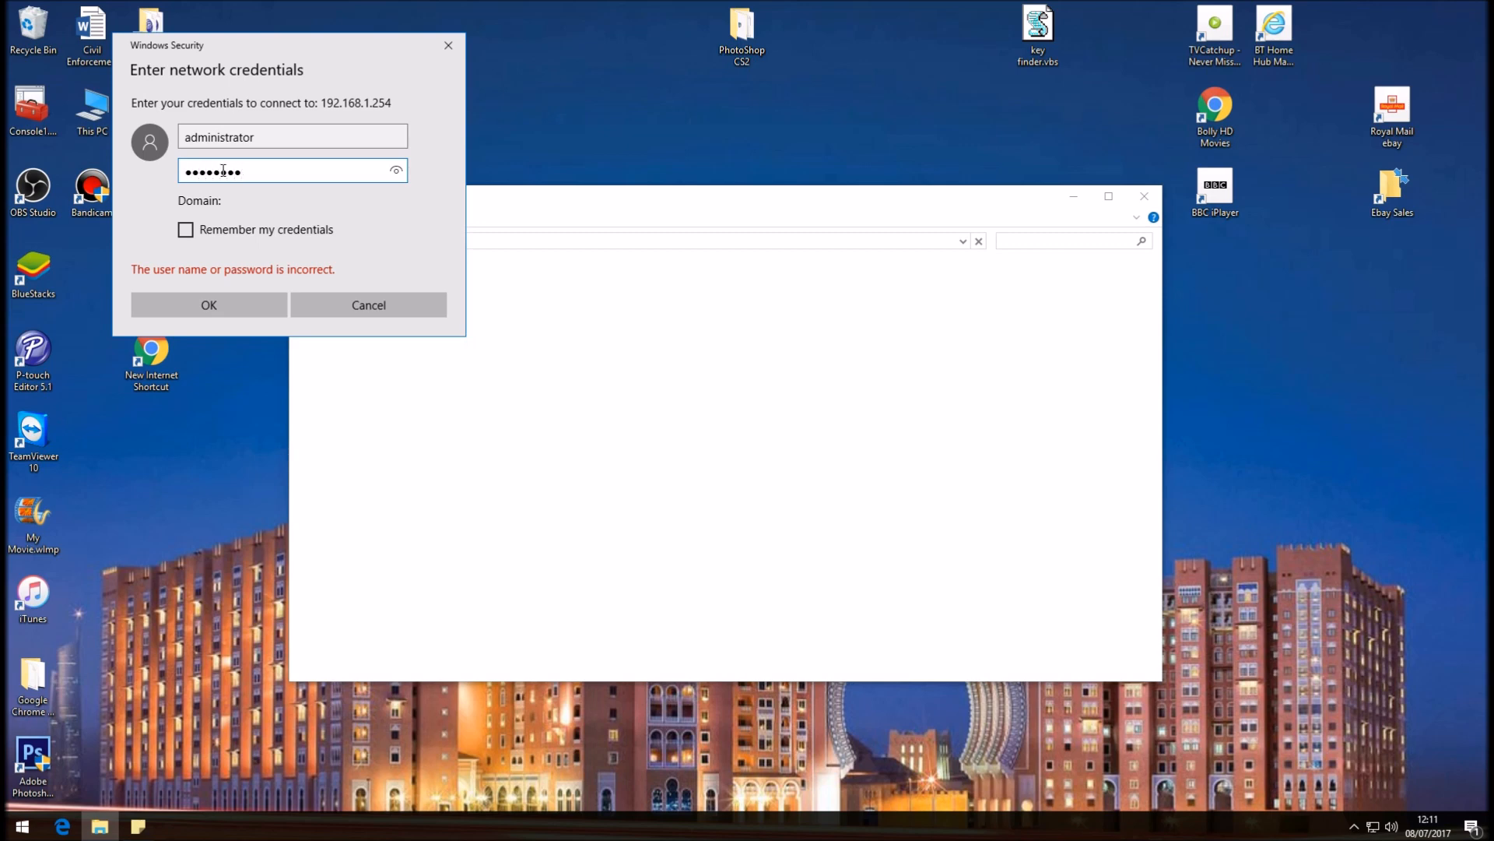
{"action": "left_click", "coordinate": [208, 305]}
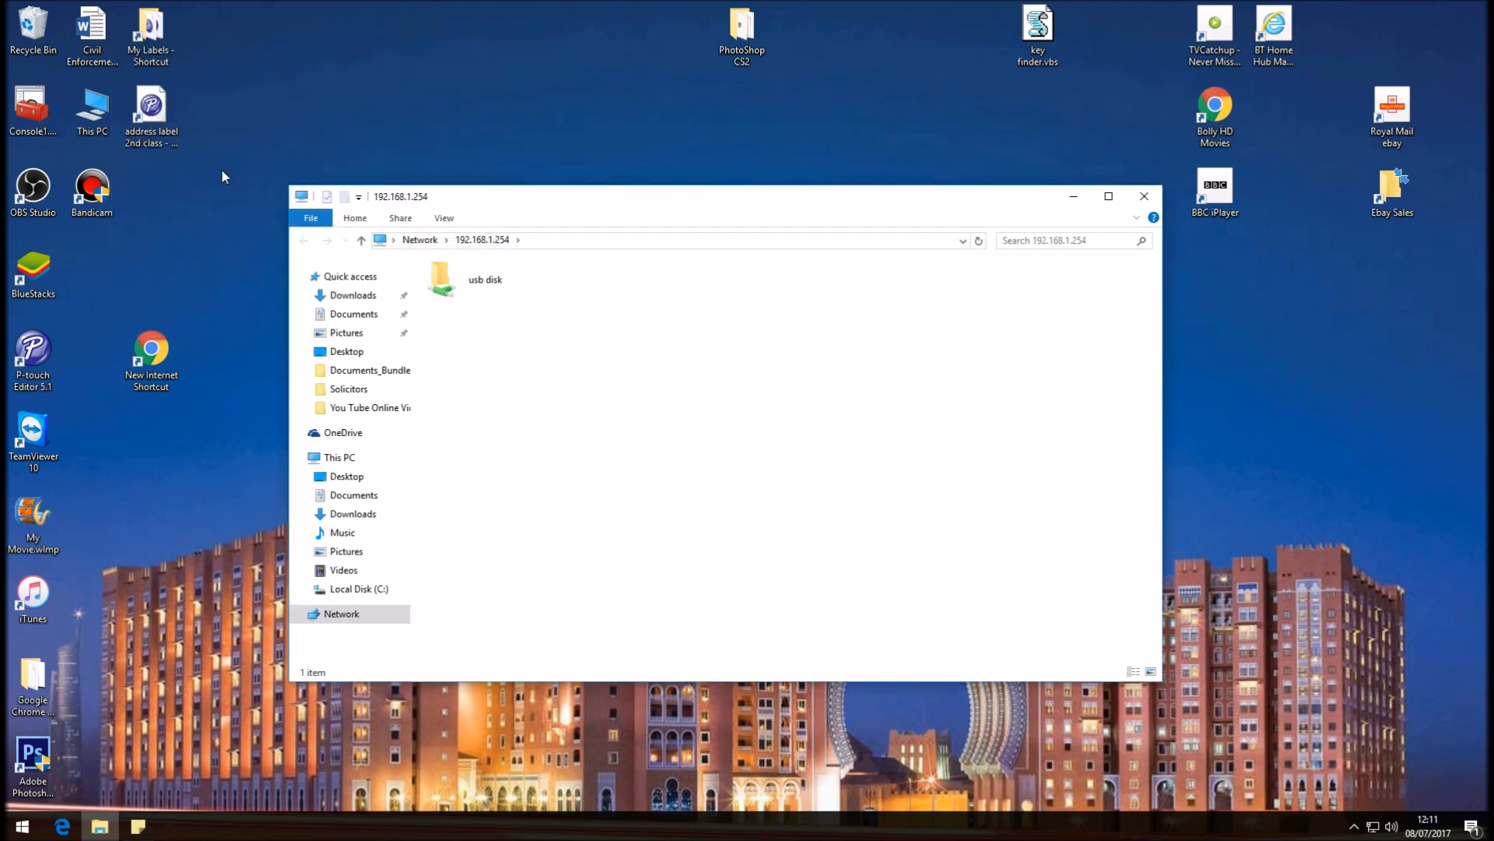
Step: Open the 'usb disk' folder in the 192.168.1.254 share window
{"action": "left_click", "coordinate": [485, 280]}
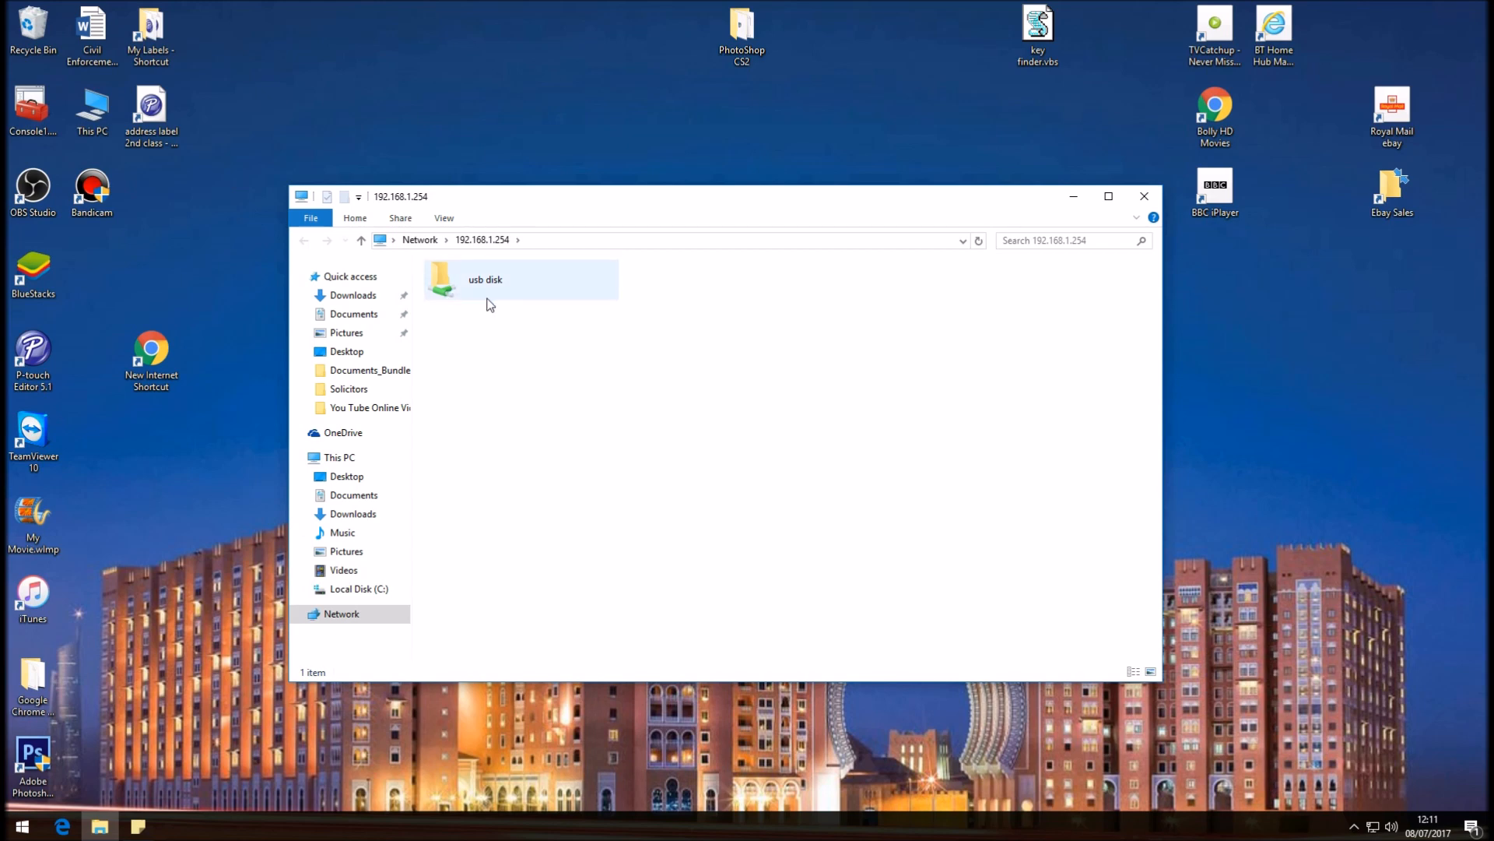
{"action": "left_click", "coordinate": [467, 330]}
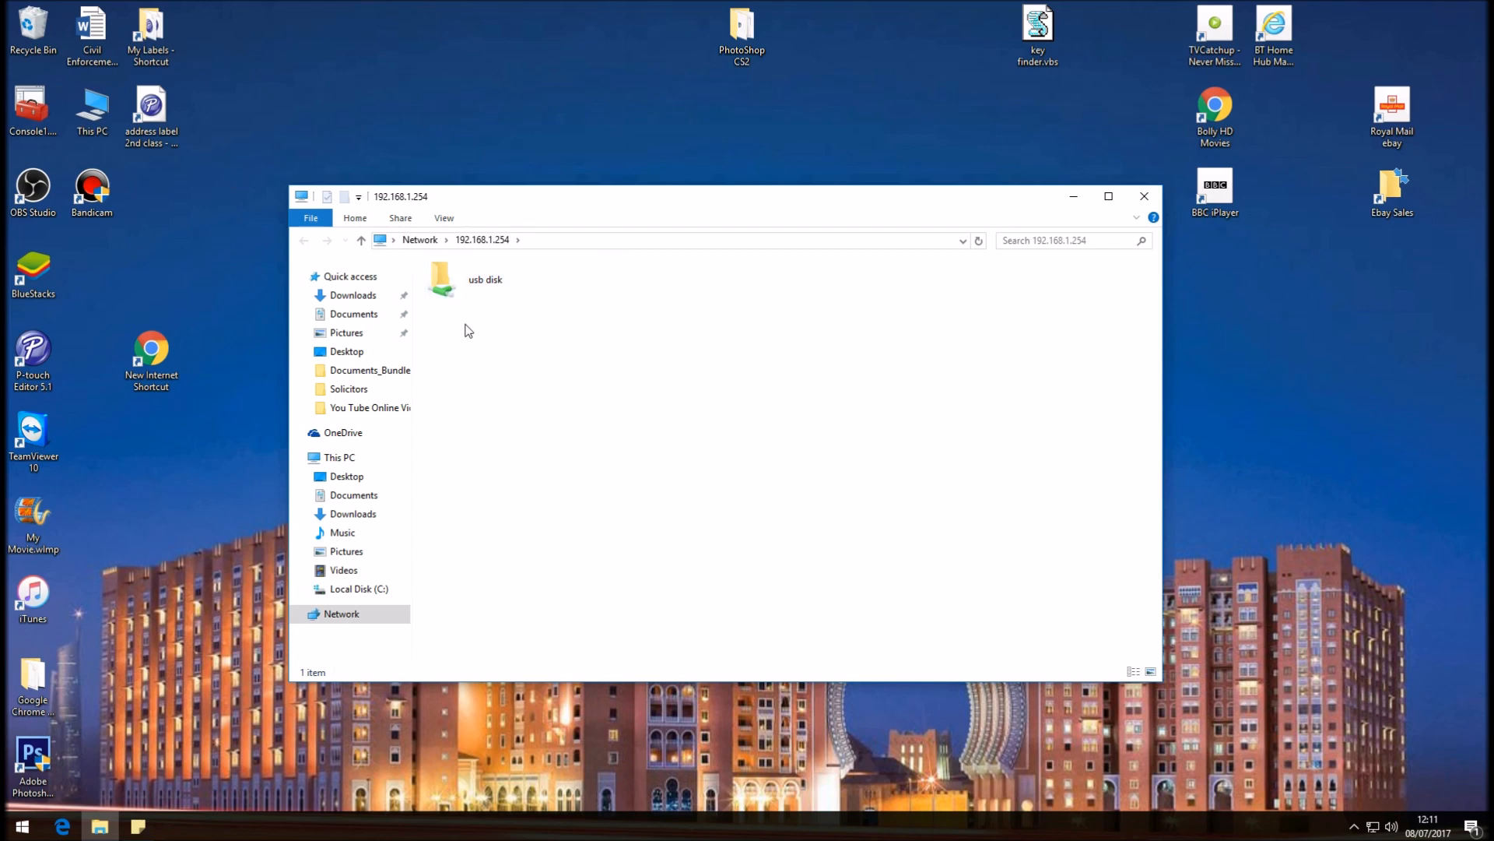
{"action": "double_click", "coordinate": [484, 279]}
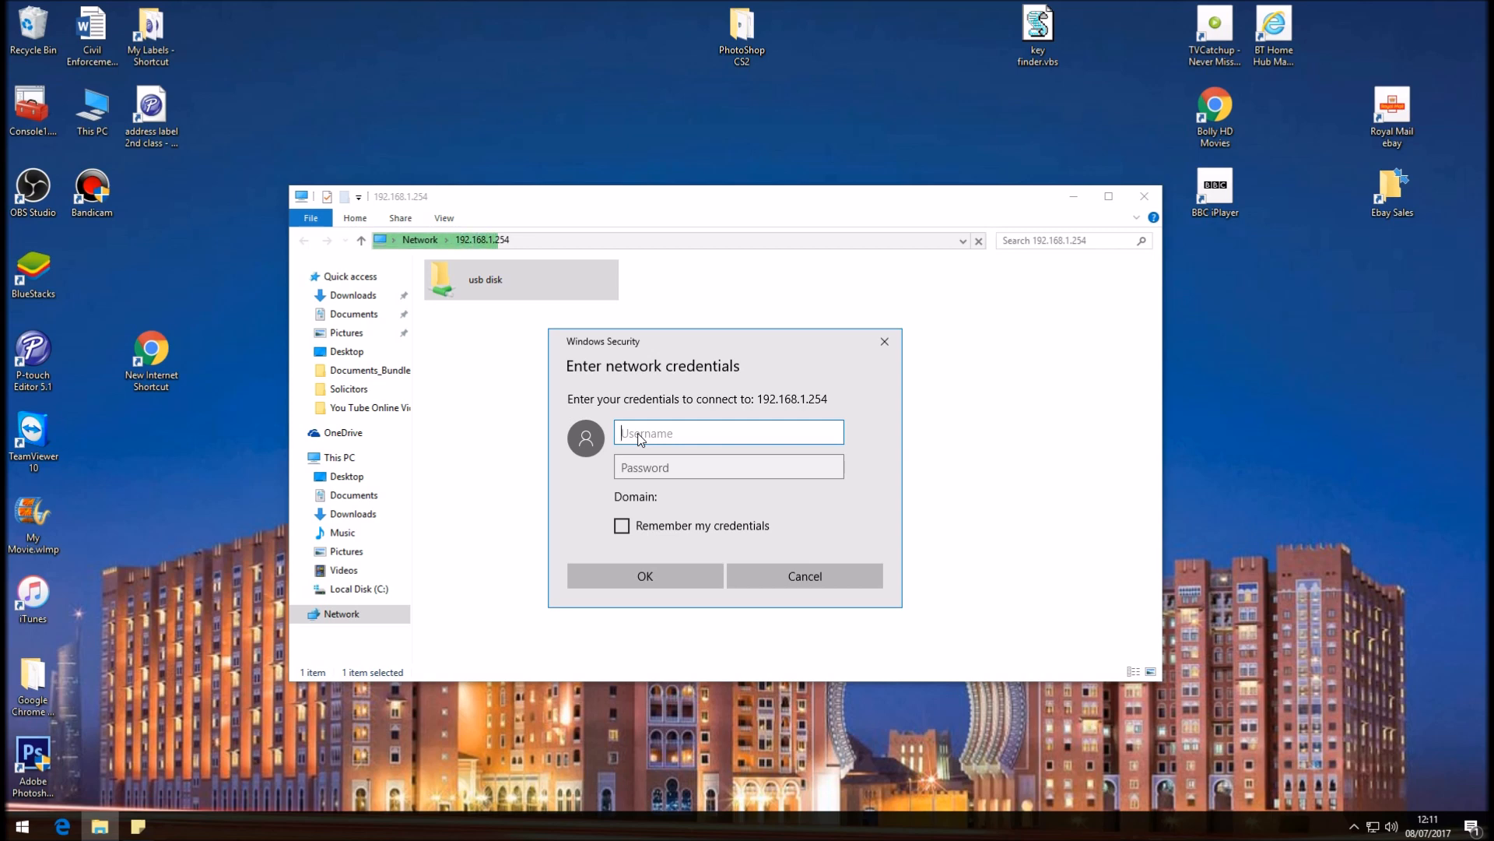
Step: Submit the Administrator username and password to open the usb disk contents
{"action": "type", "text": "A"}
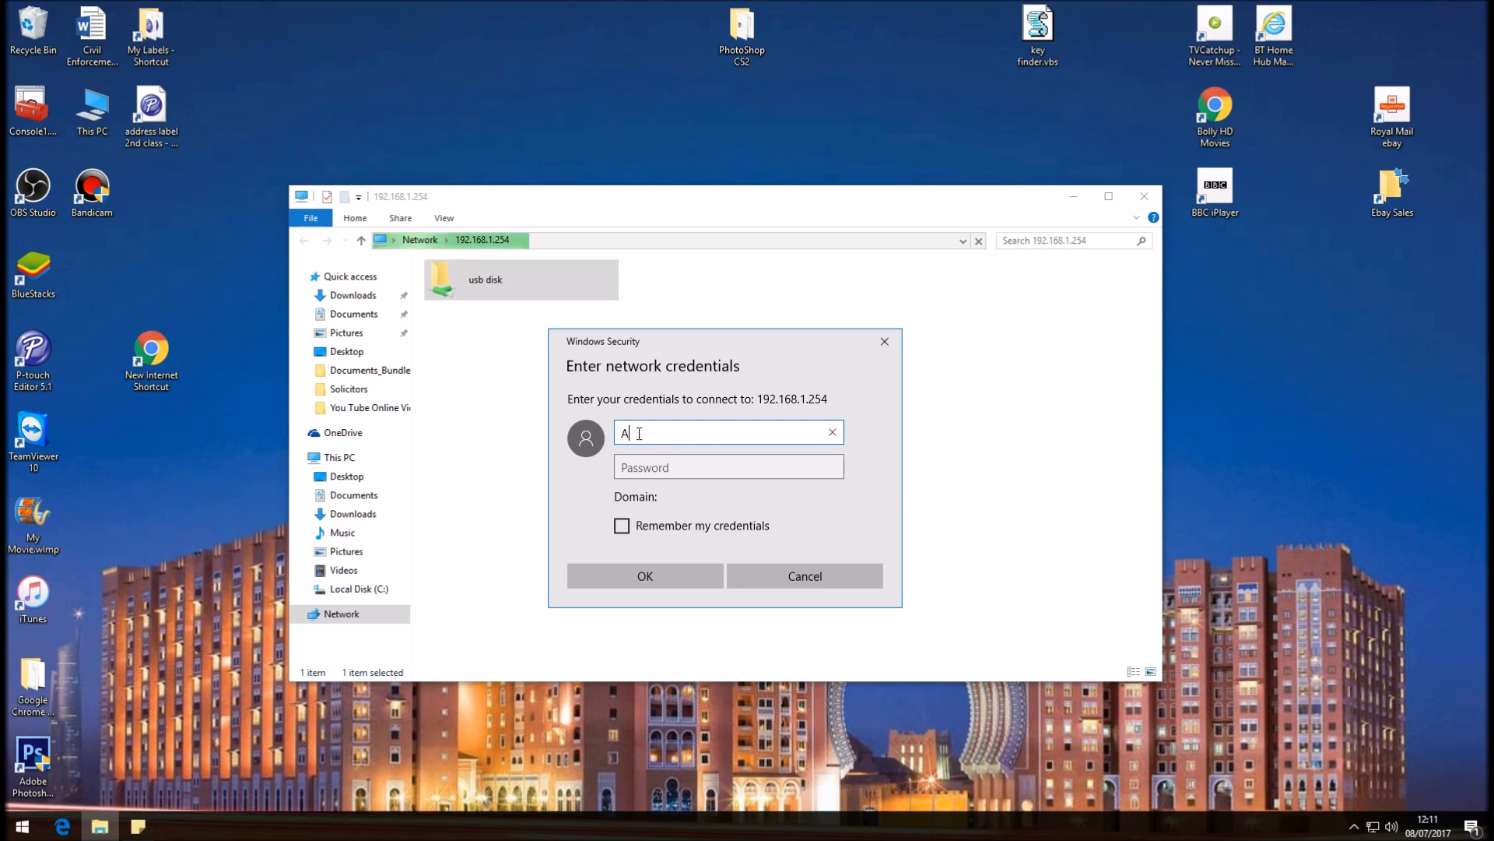
{"action": "type", "text": "dministrat"}
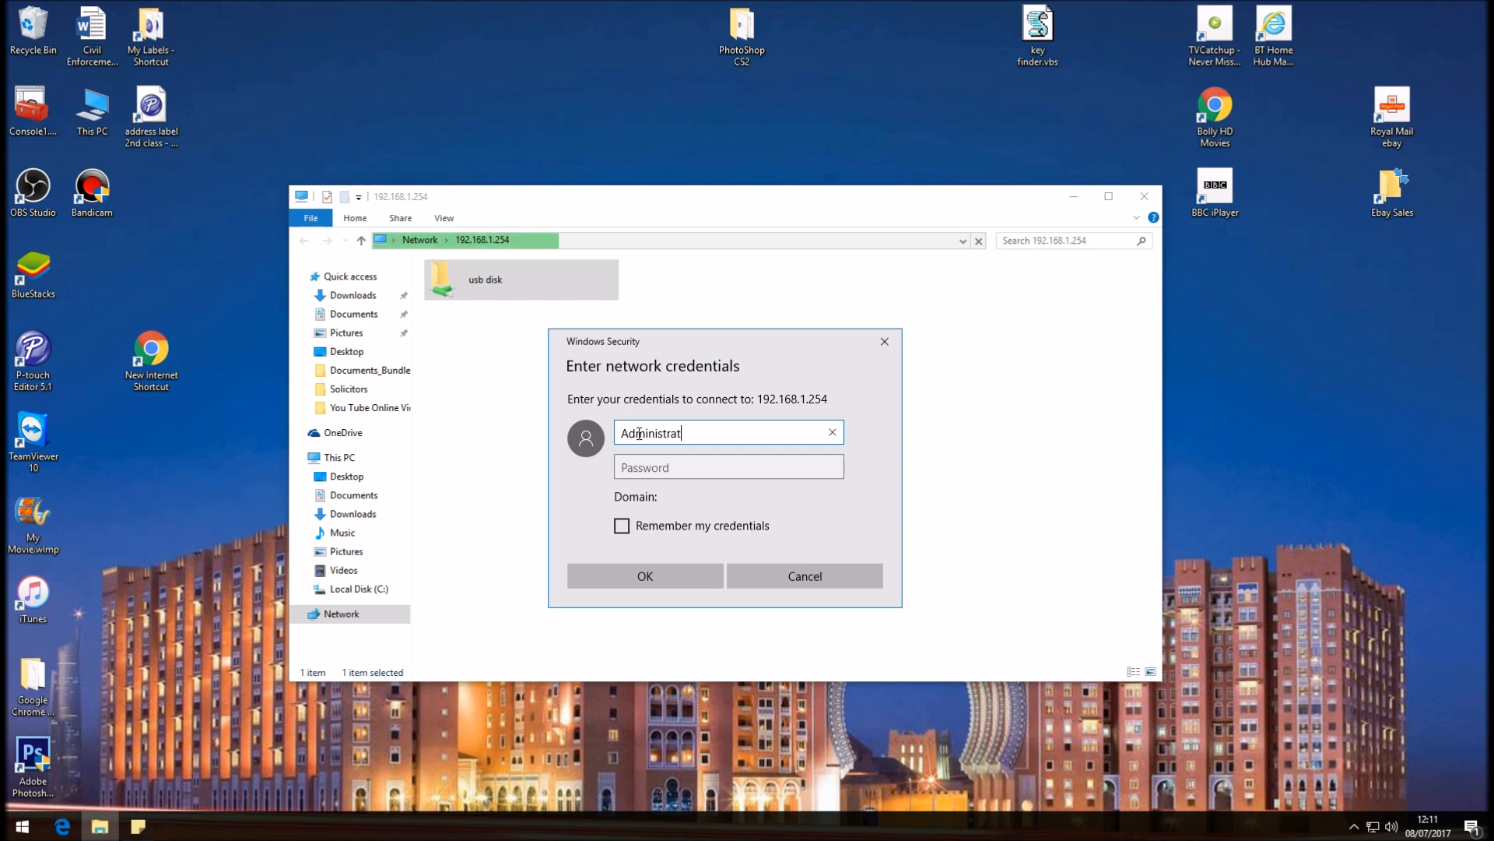
{"action": "left_click", "coordinate": [730, 467]}
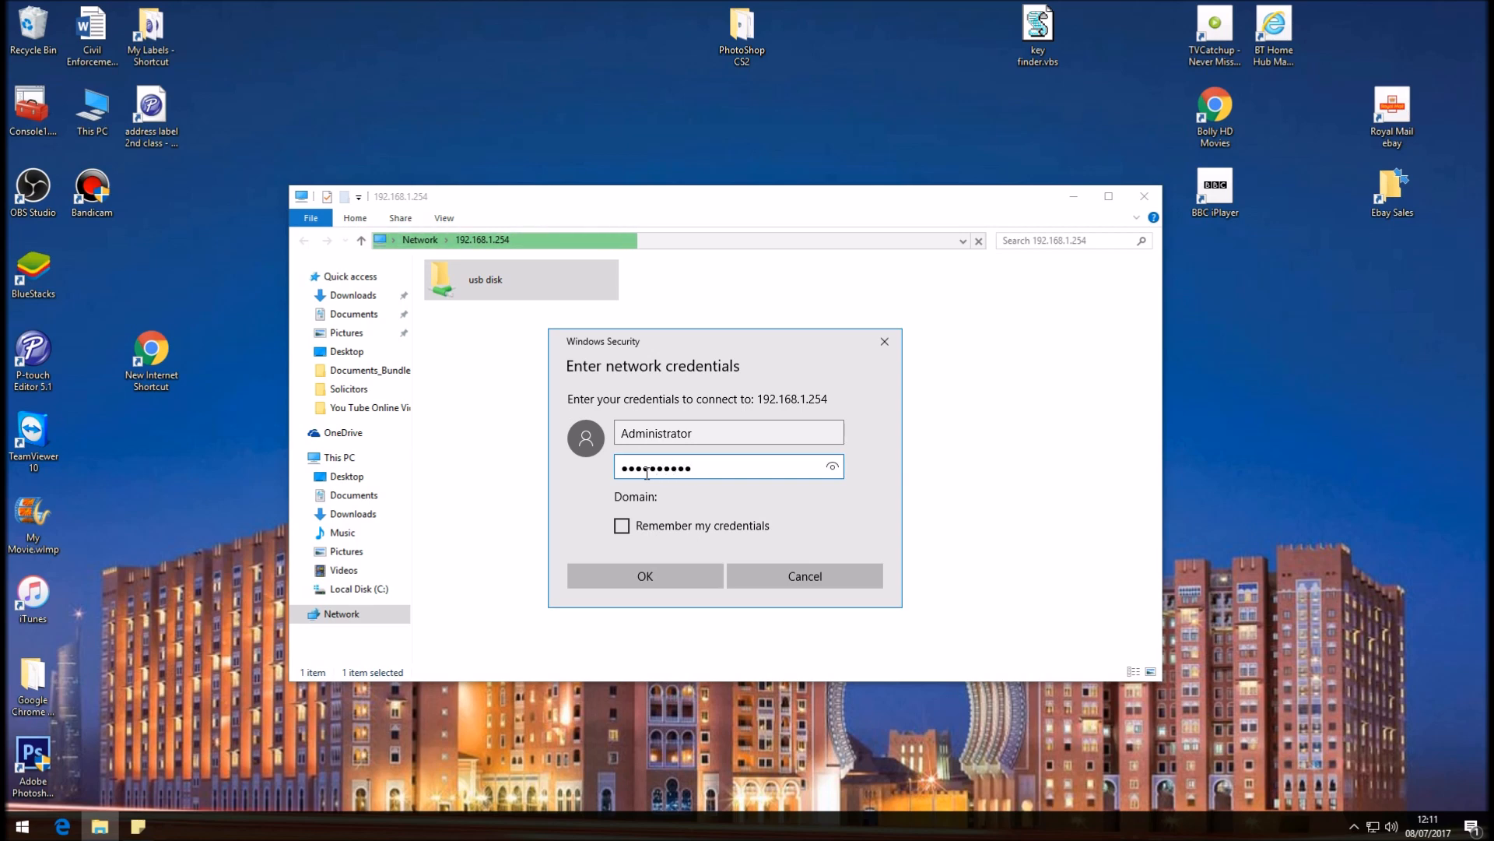
{"action": "left_click", "coordinate": [644, 576]}
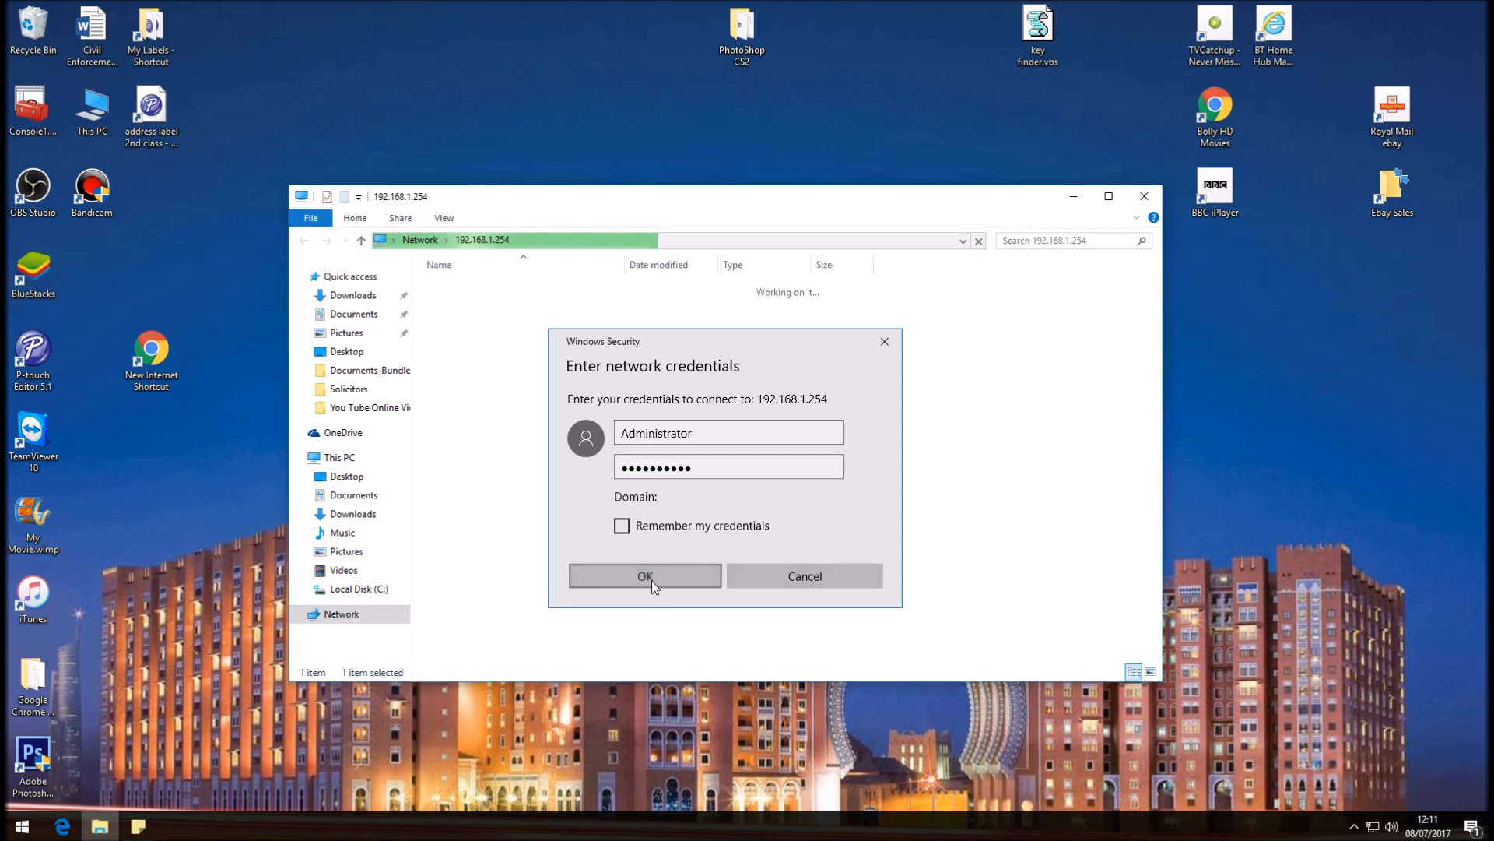
{"action": "left_click", "coordinate": [644, 576]}
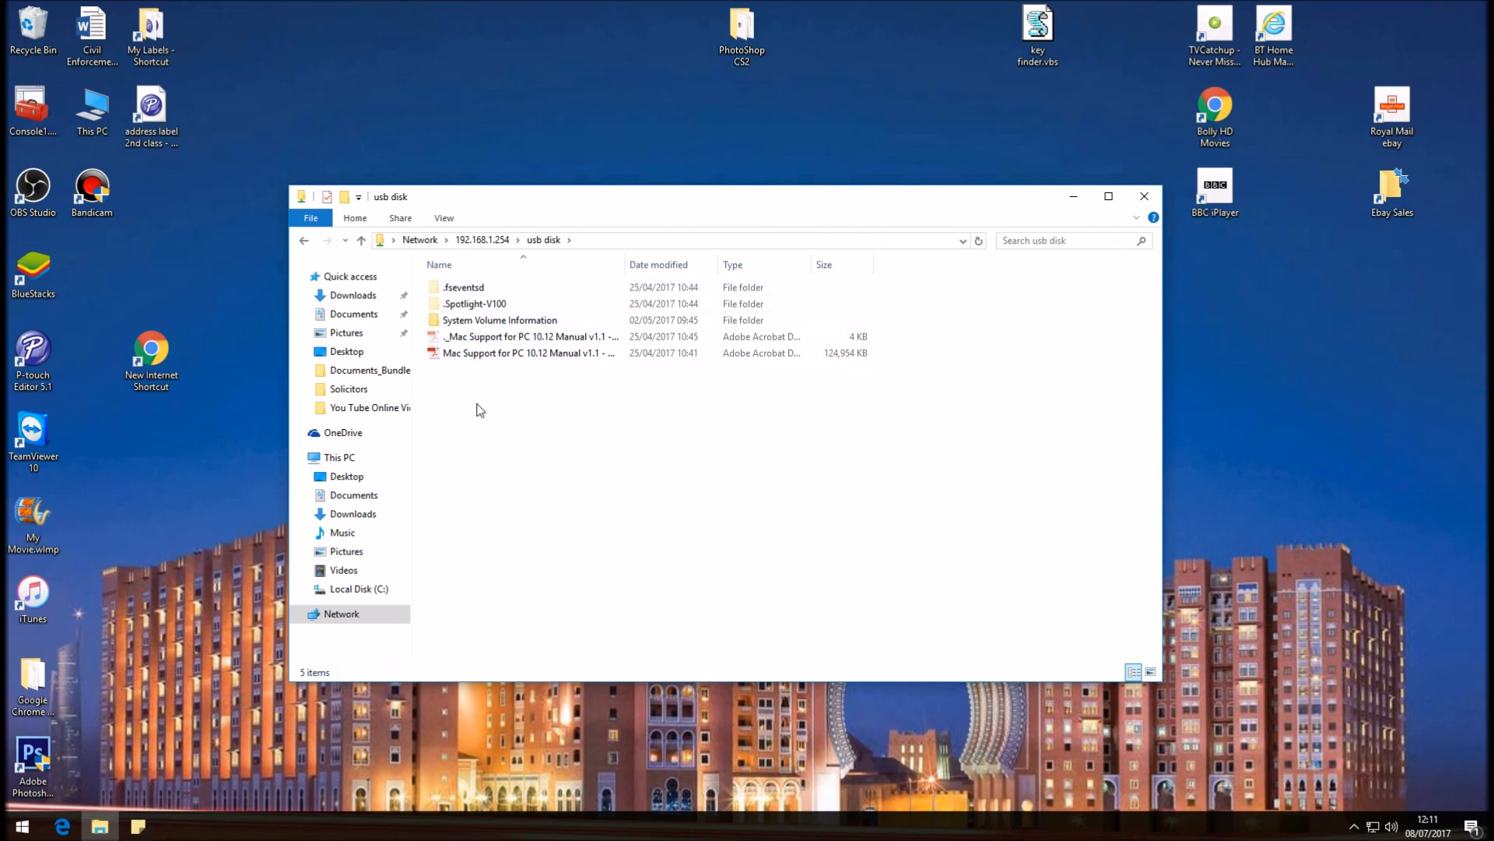
Step: Copy the \\192.168.1.254\usb disk path from the address bar and open a second window
{"action": "left_click", "coordinate": [529, 352]}
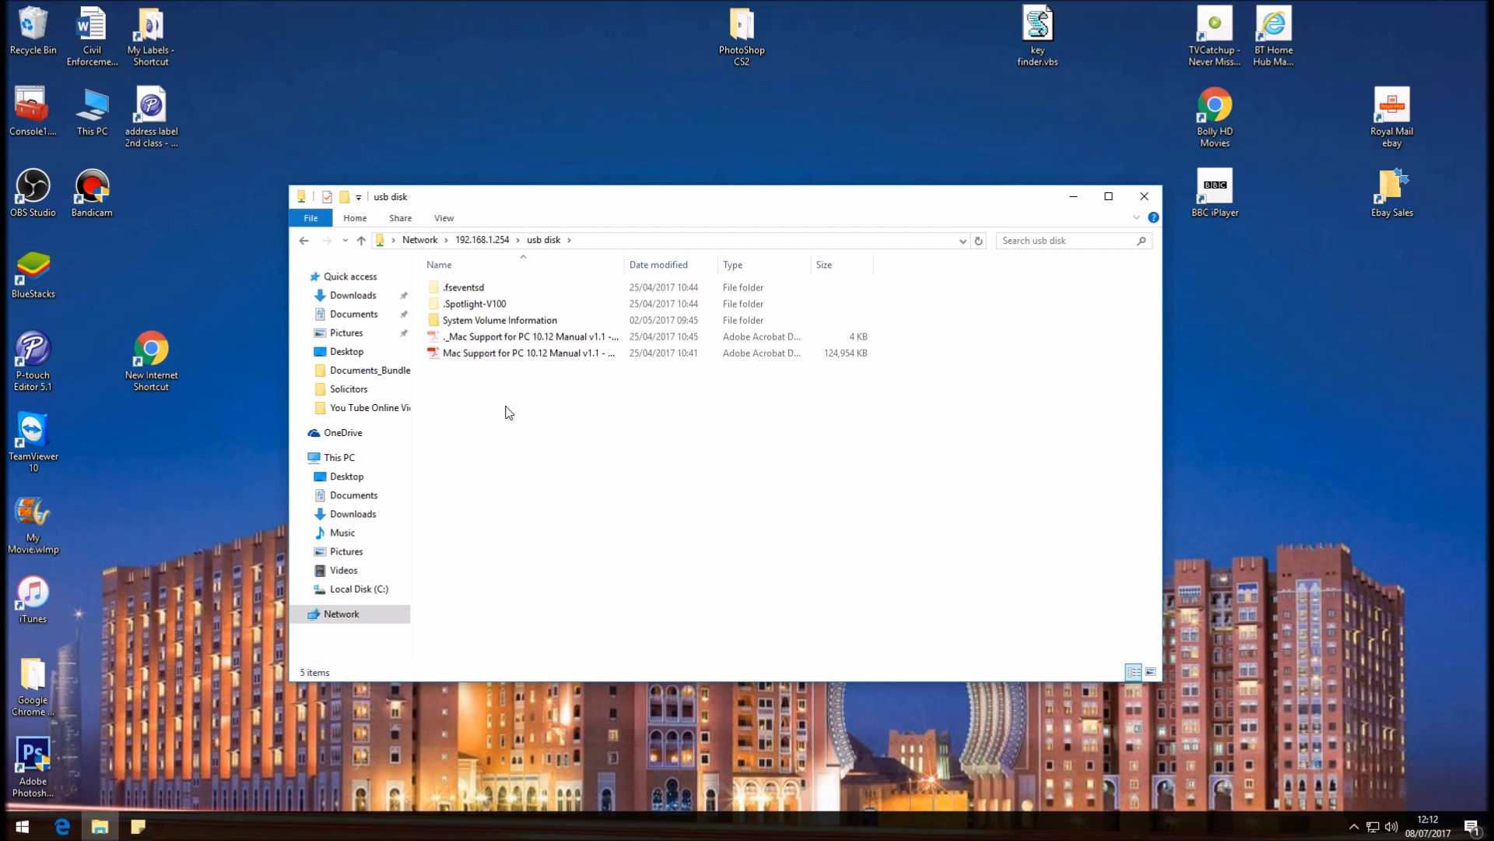
{"action": "mouse_move", "coordinate": [582, 244]}
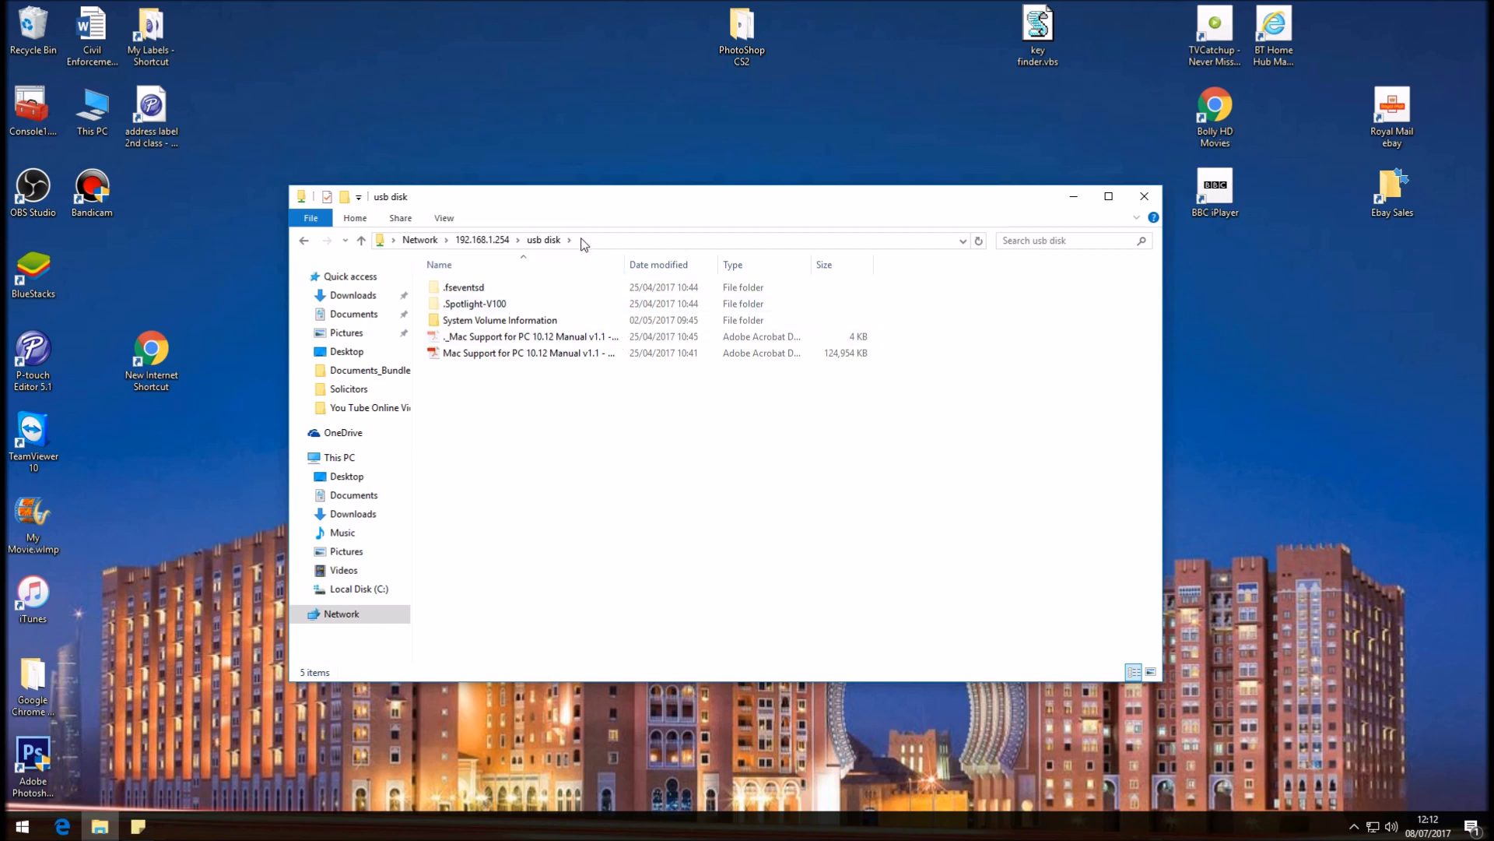
{"action": "right_click", "coordinate": [439, 241]}
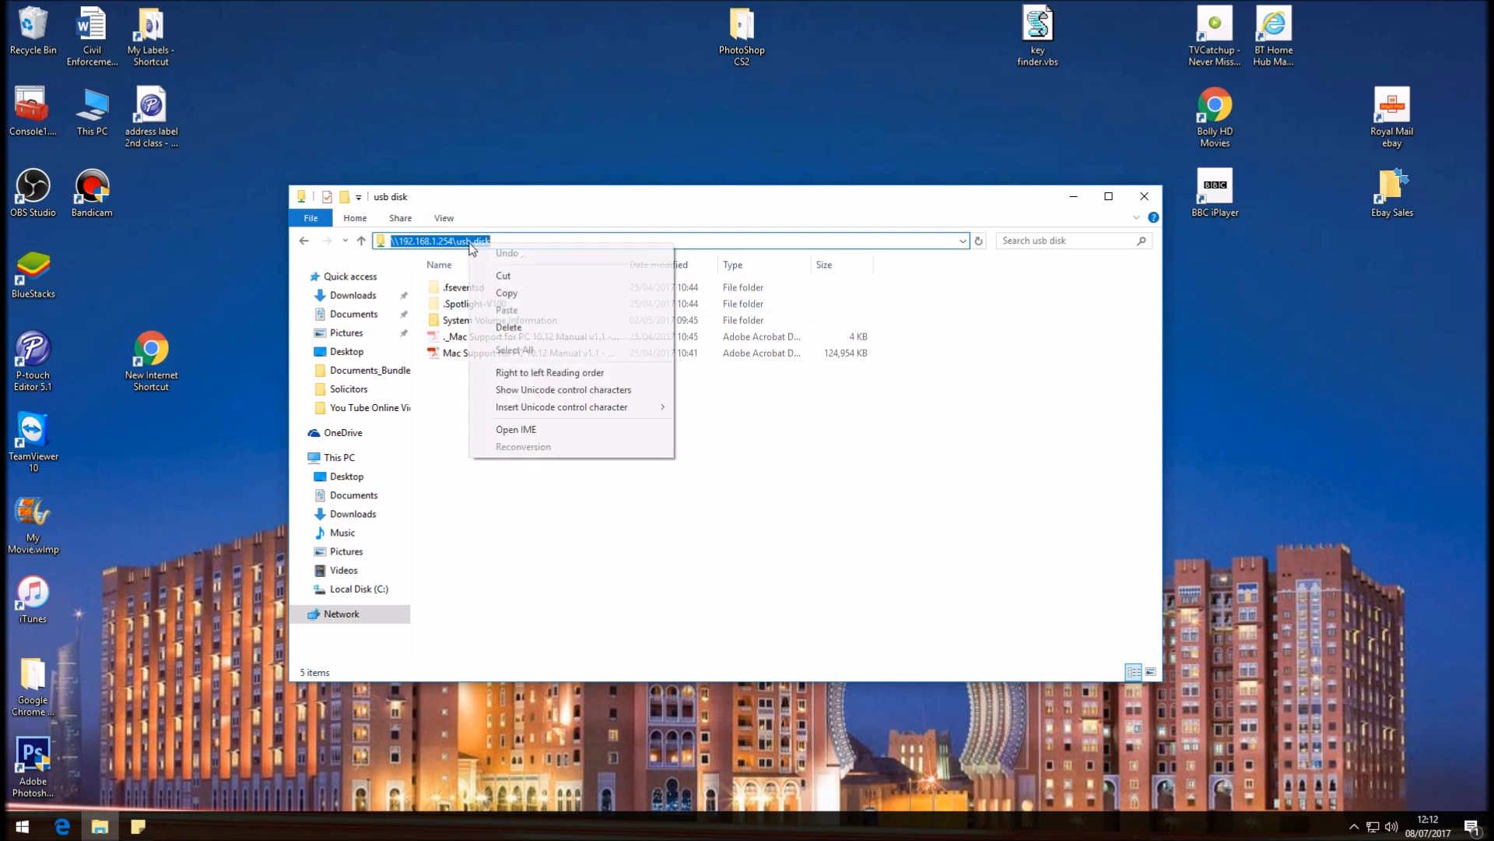
{"action": "left_click", "coordinate": [506, 287]}
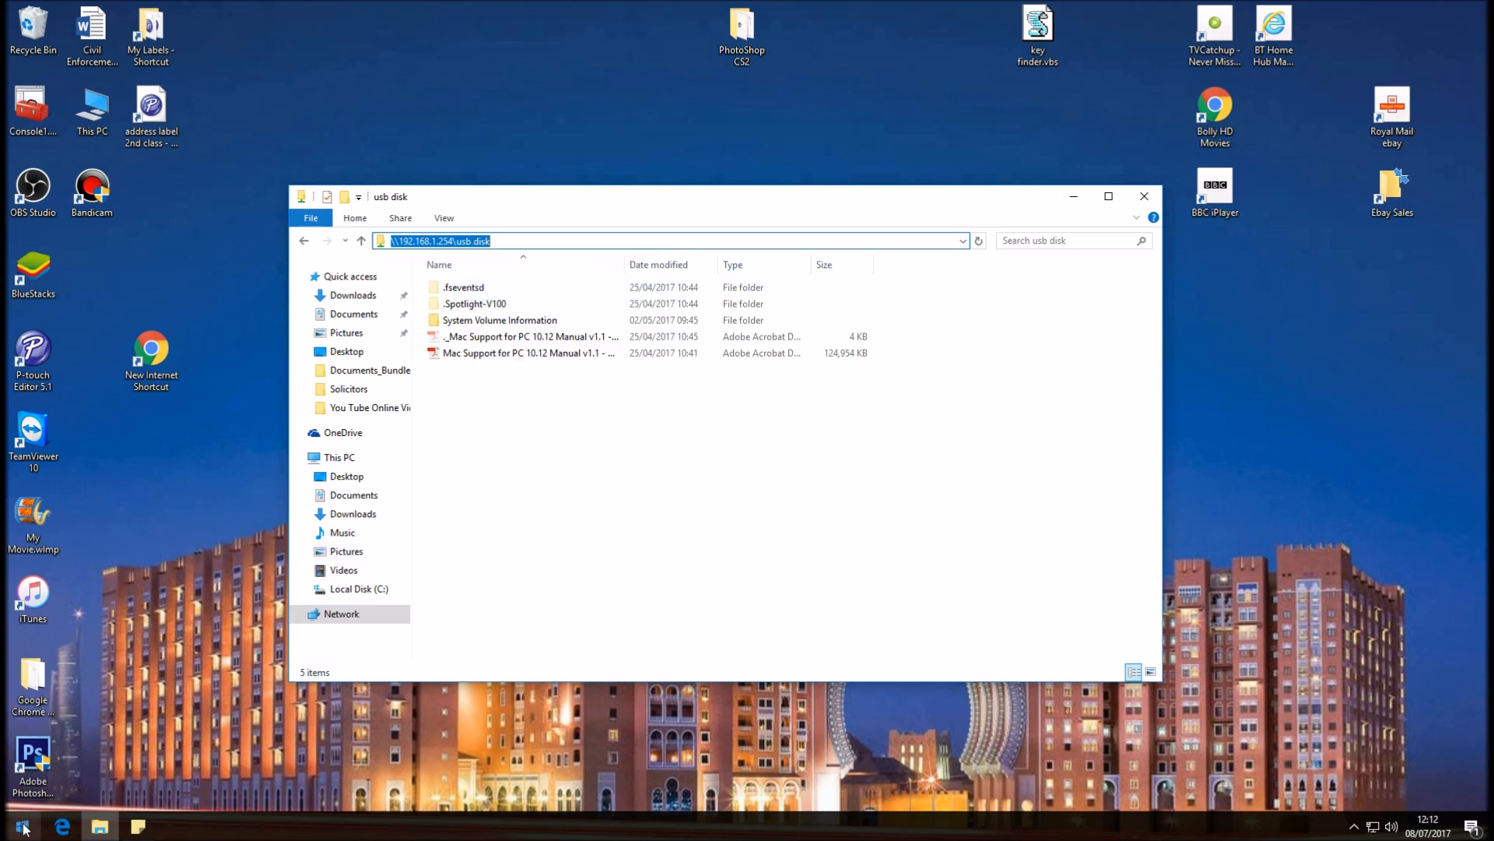
{"action": "left_click", "coordinate": [19, 825]}
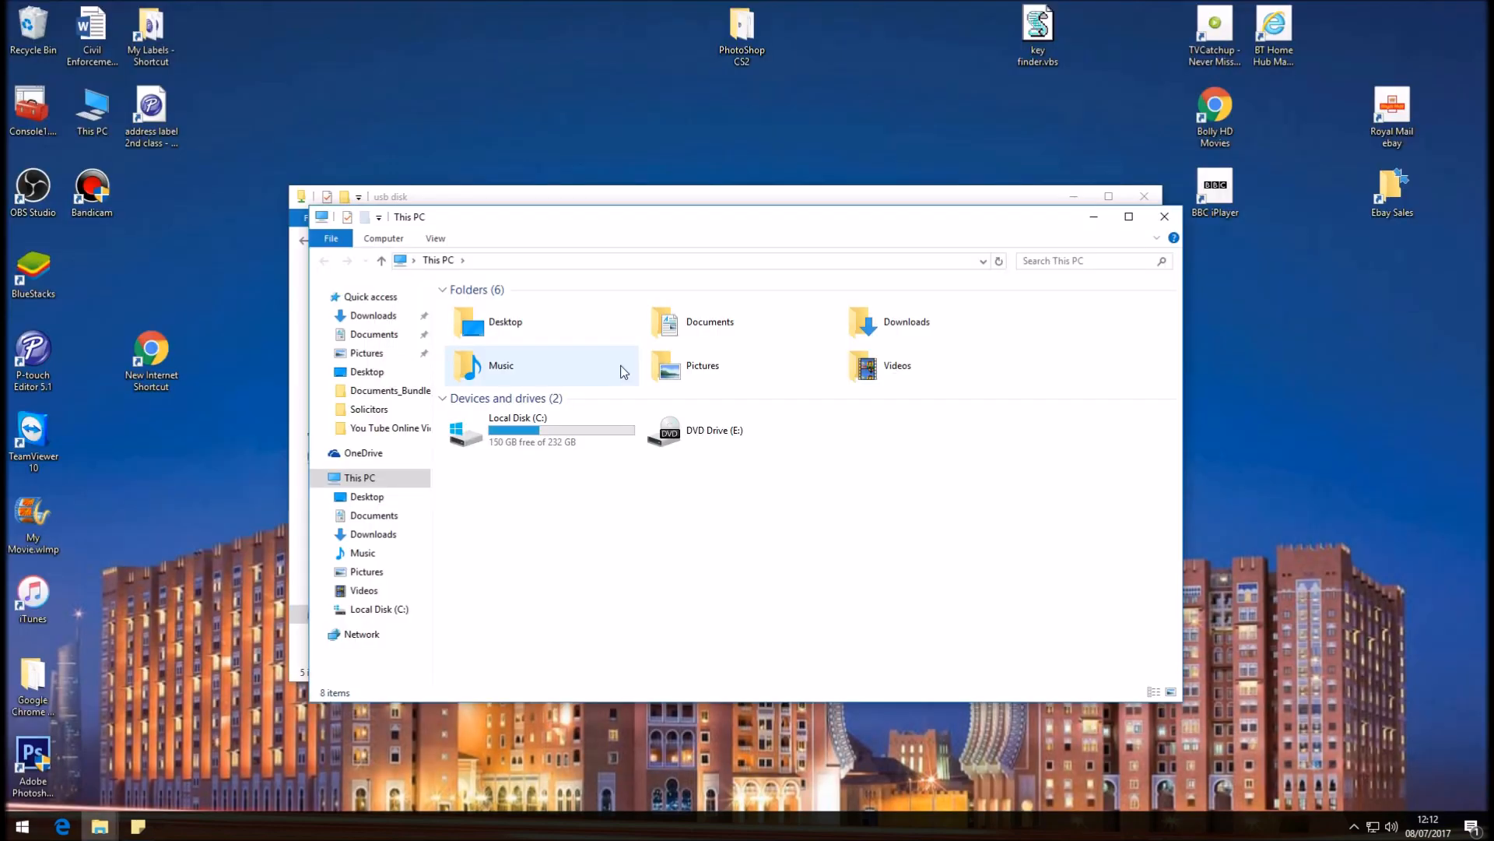
Step: Start Map network drive from This PC's Computer tab, with Z: as the letter
{"action": "left_click", "coordinate": [384, 238]}
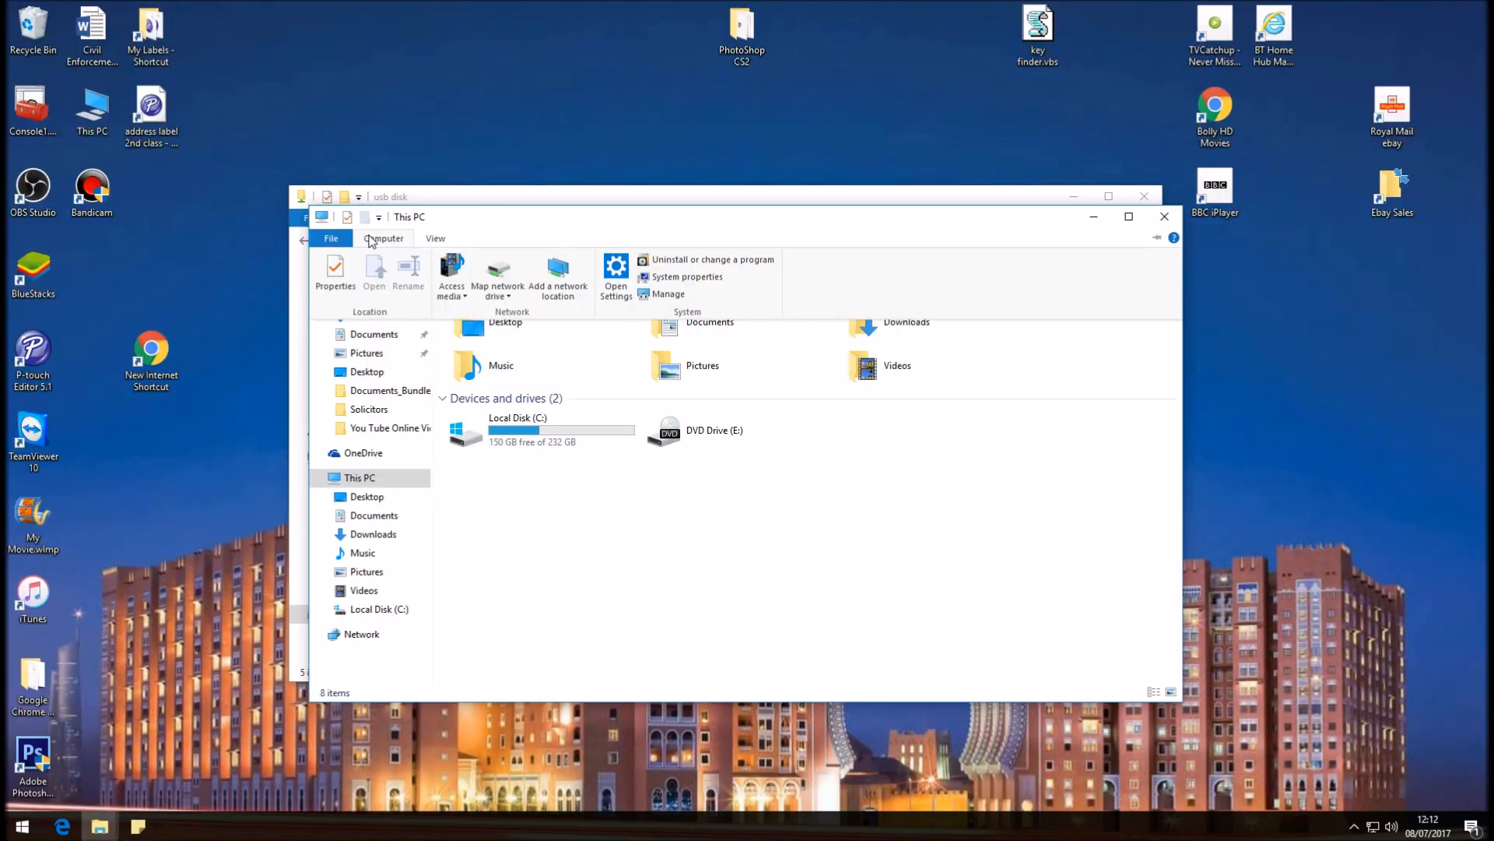
{"action": "mouse_move", "coordinate": [558, 276]}
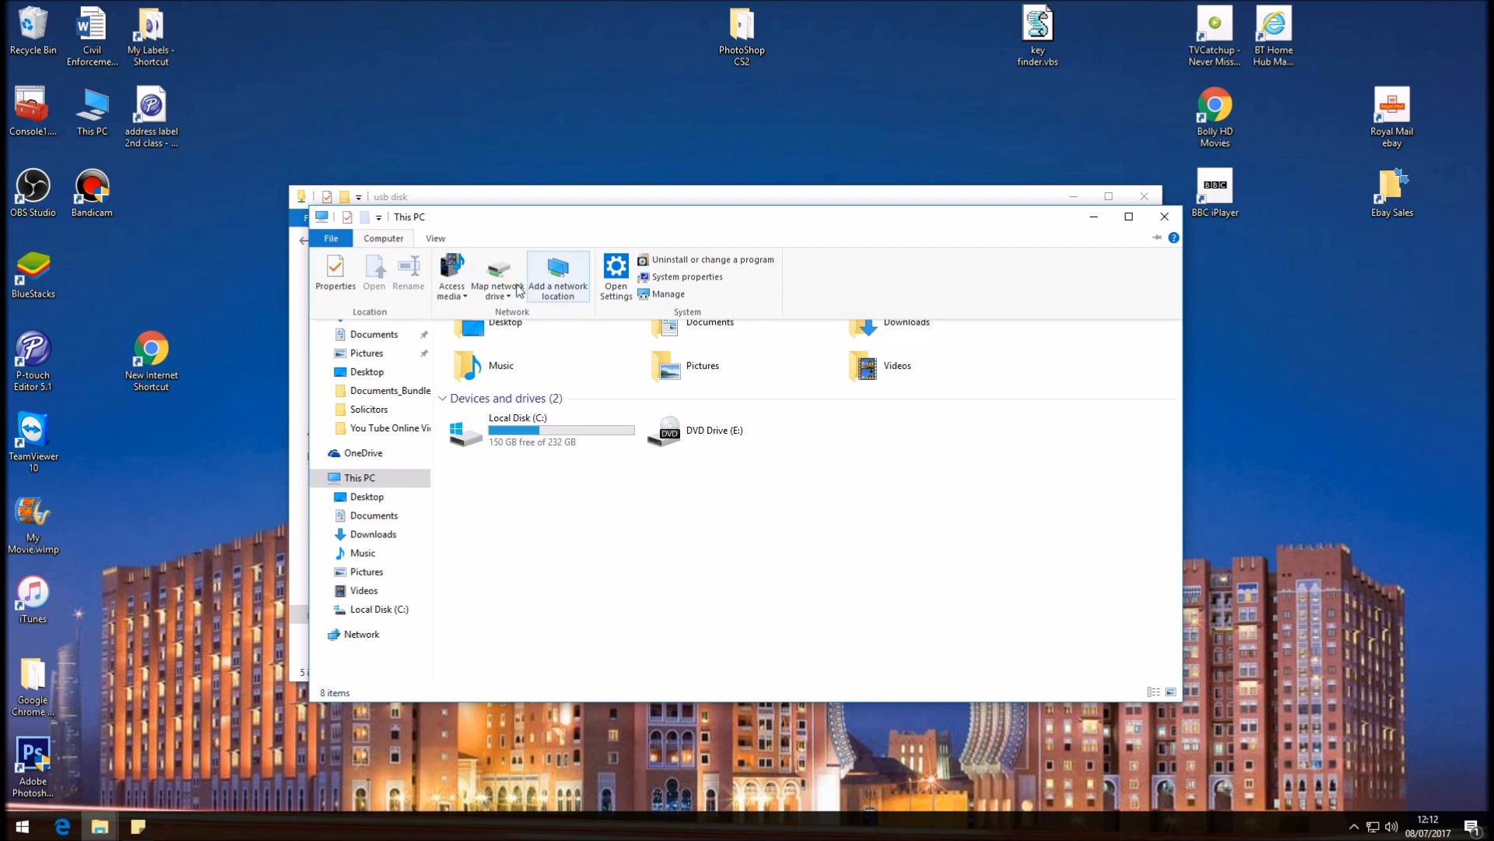
{"action": "left_click", "coordinate": [497, 276]}
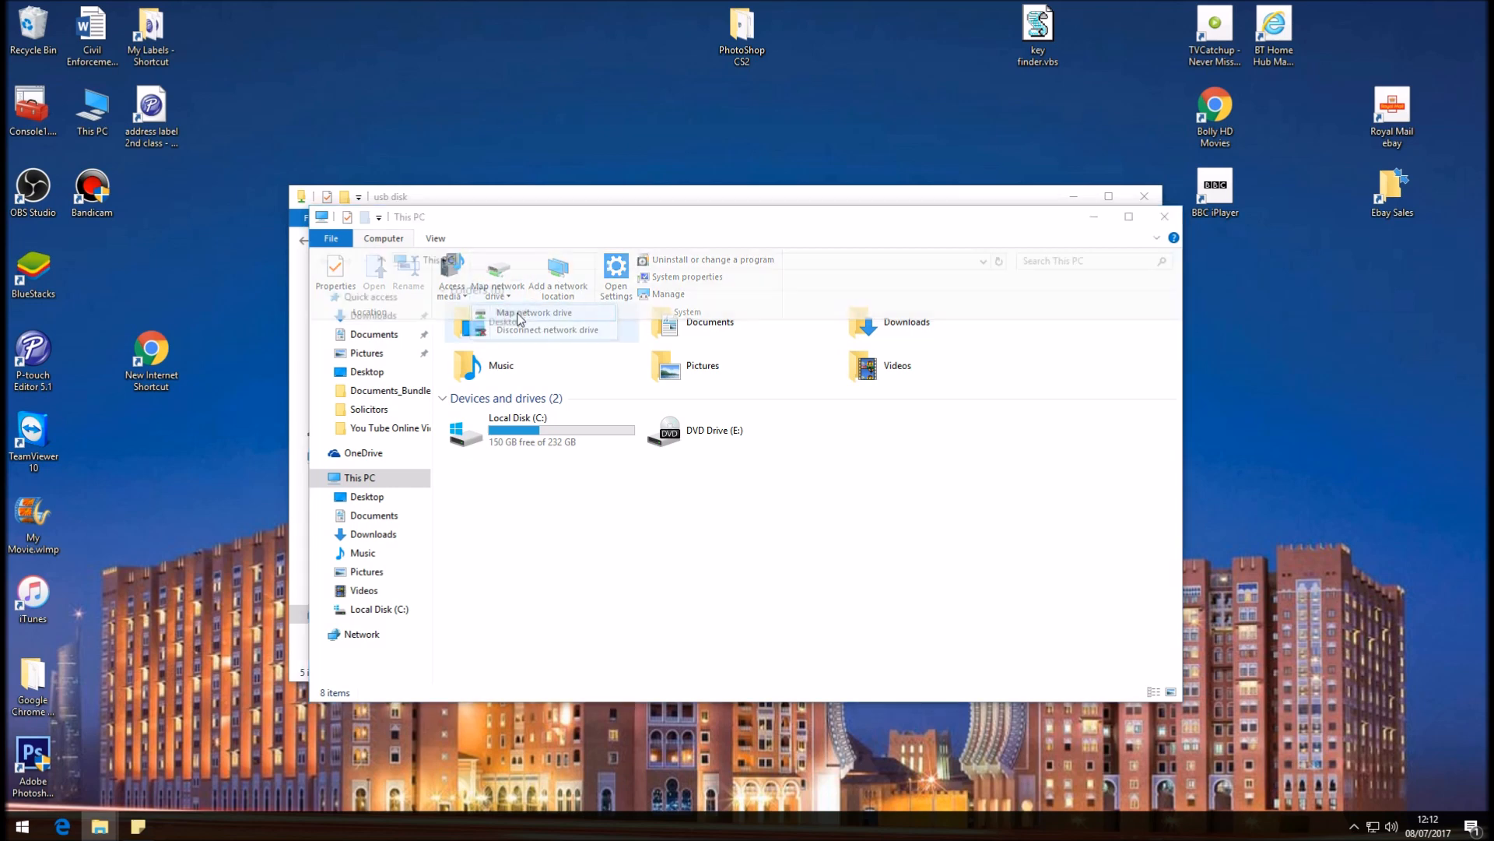
{"action": "left_click", "coordinate": [535, 313]}
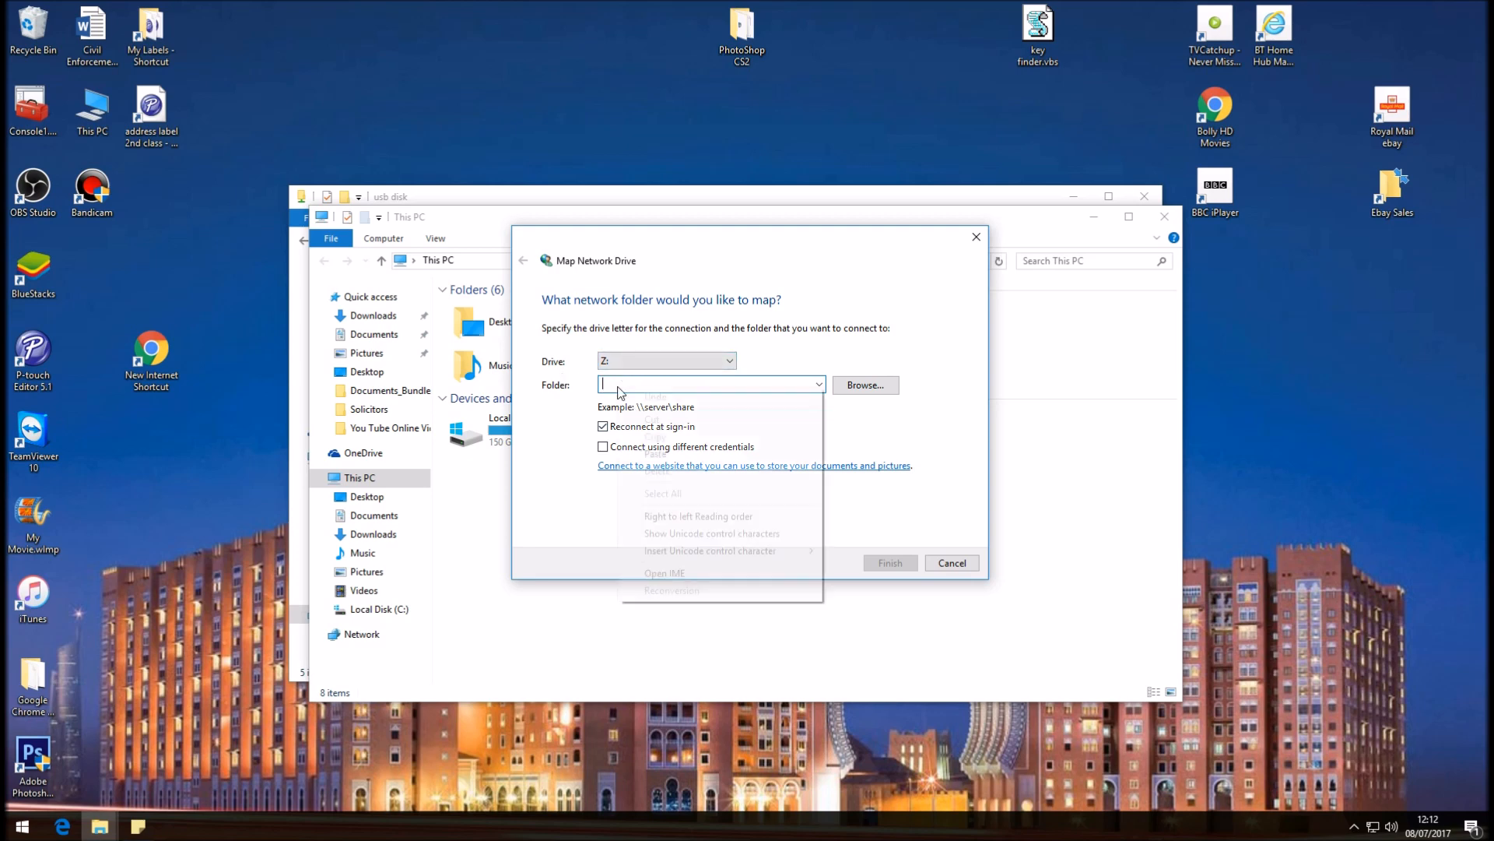
Step: Map \\192.168.1.254\usb disk to drive Z: and finish the wizard
{"action": "type", "text": "\\\\192.168.1.254\\usb disk"}
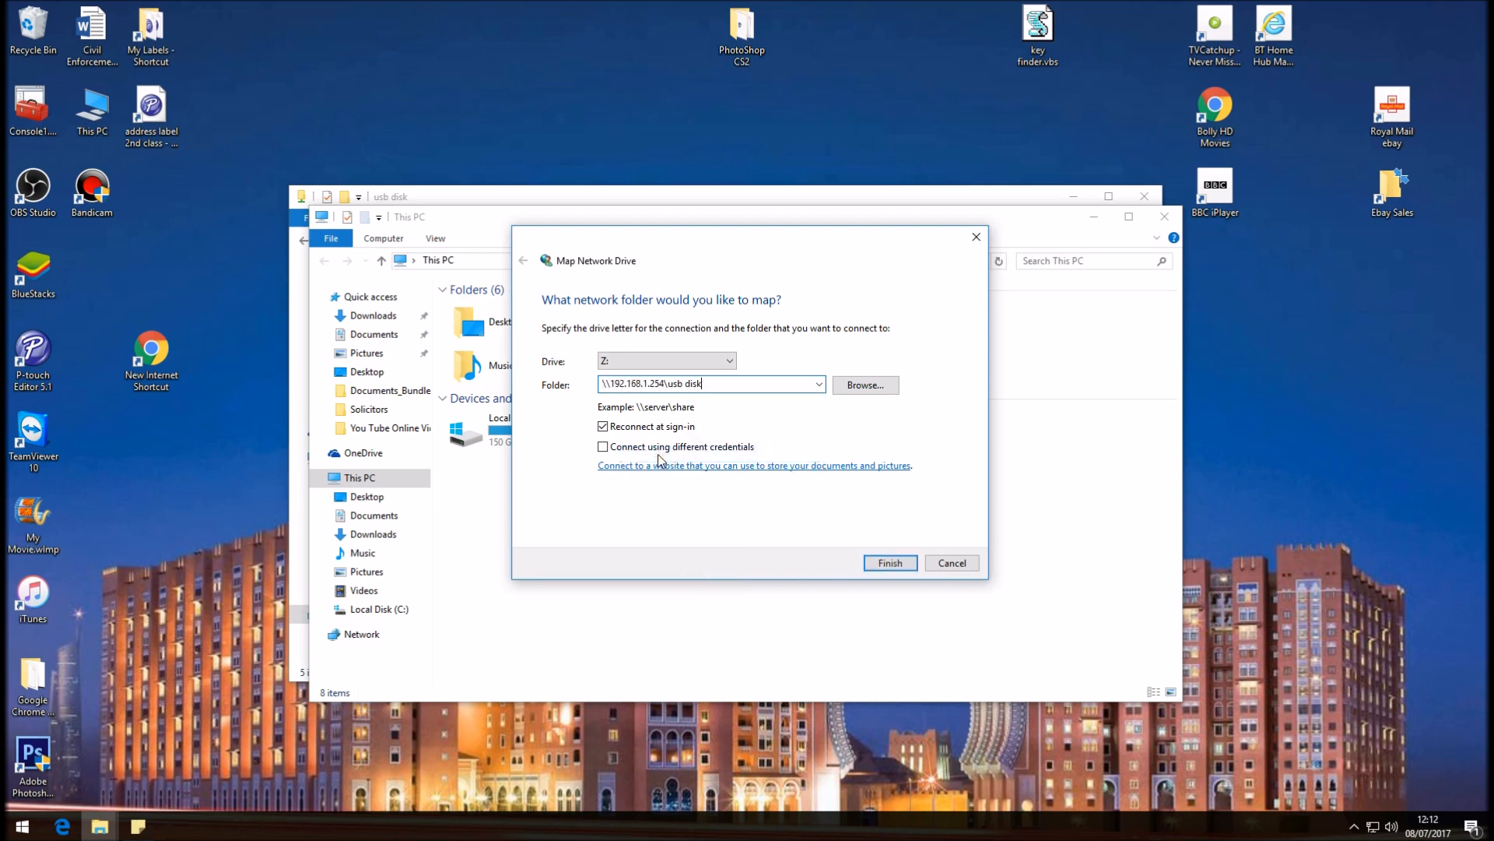
{"action": "left_click", "coordinate": [889, 562]}
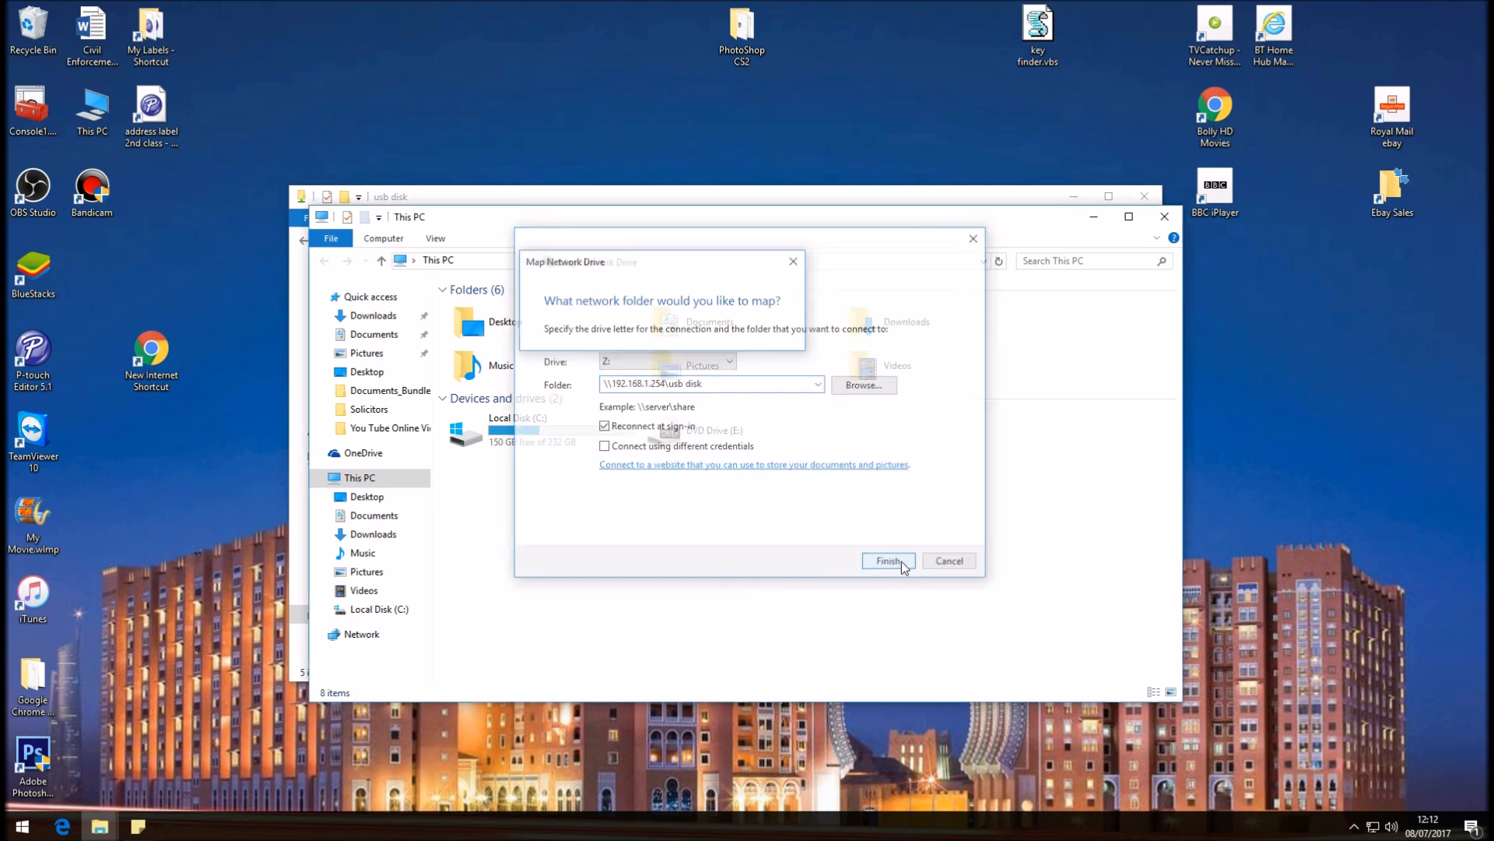
{"action": "left_click", "coordinate": [888, 561]}
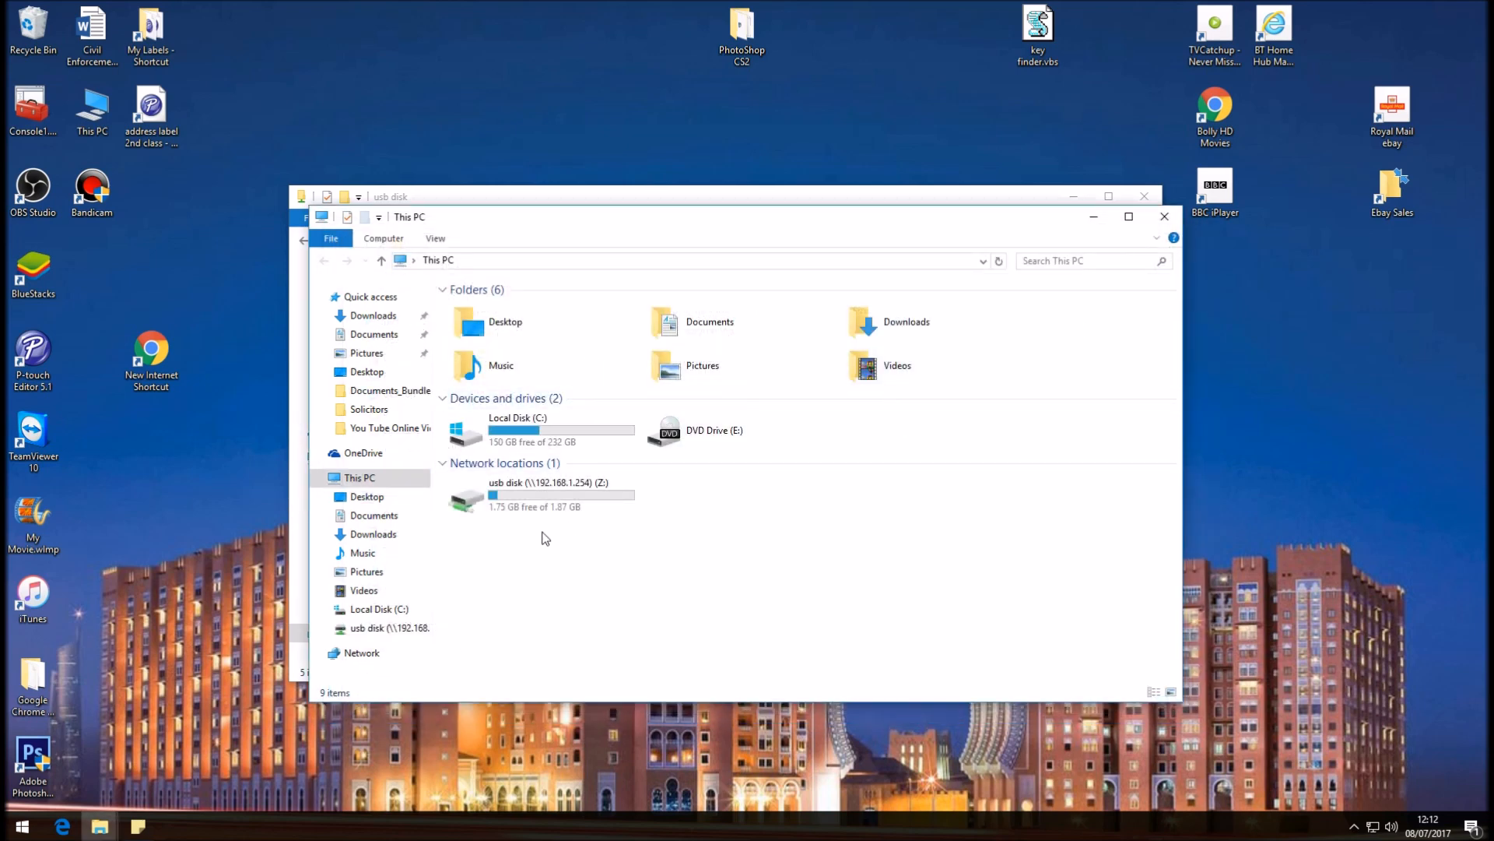
Step: Open usb disk (\\192.168.1.254) (Z:) to check its files, then close the window
{"action": "left_click", "coordinate": [541, 494]}
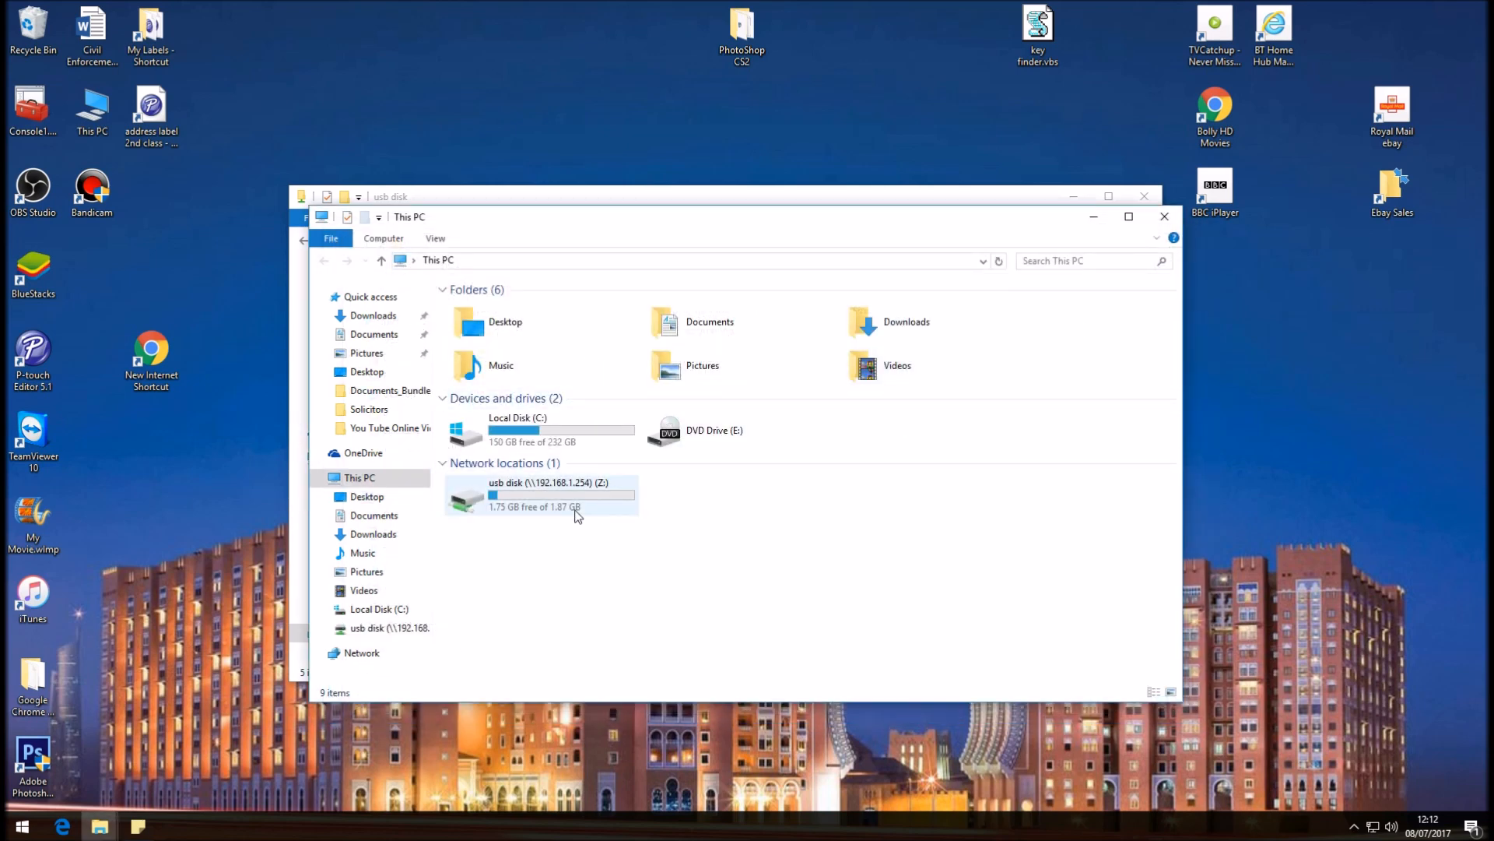
{"action": "mouse_move", "coordinate": [562, 495]}
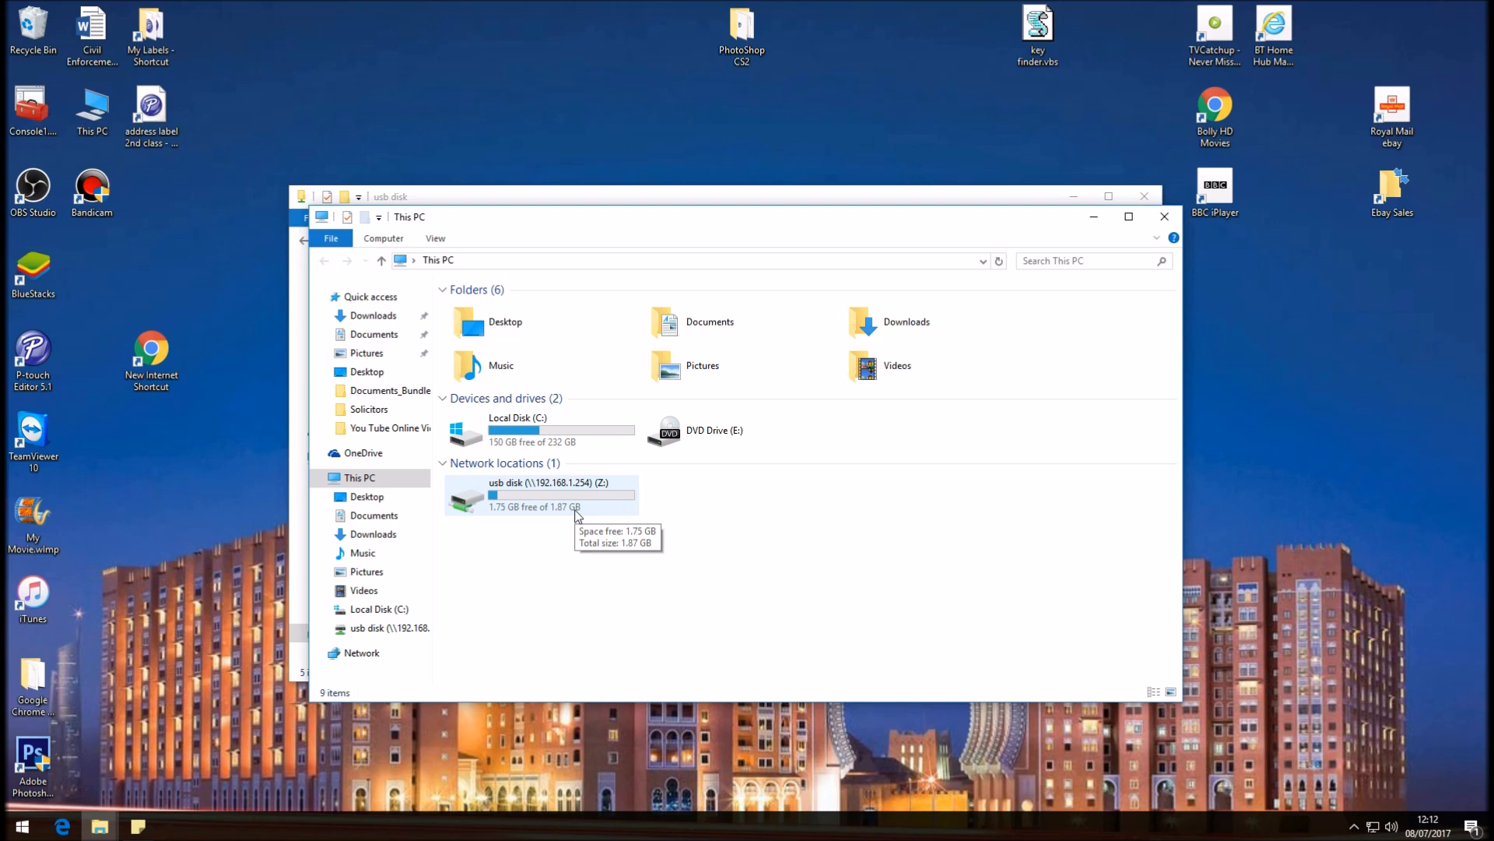
{"action": "double_click", "coordinate": [548, 493]}
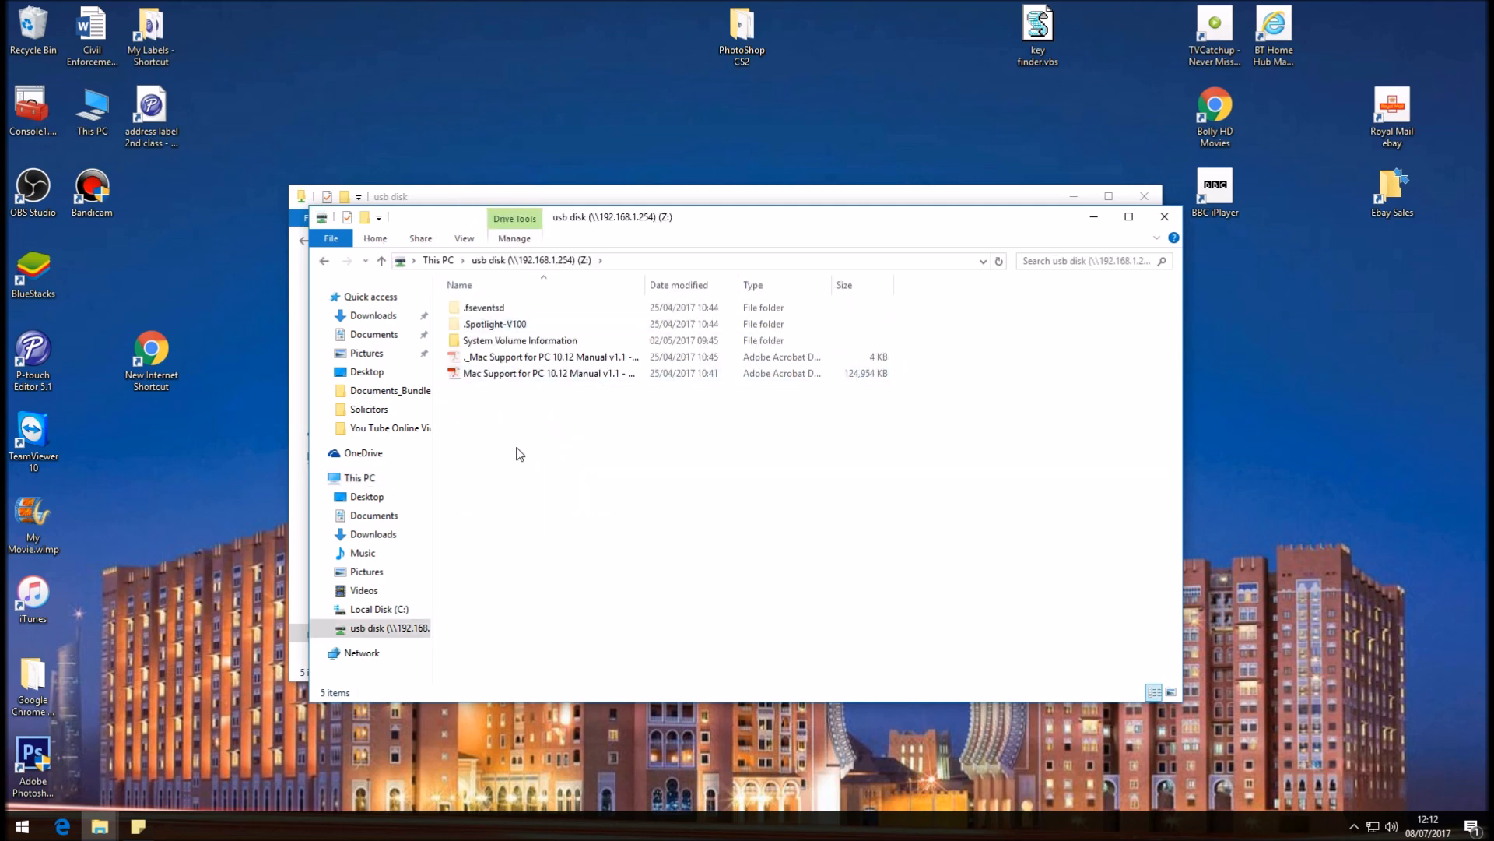
{"action": "mouse_move", "coordinate": [1205, 246]}
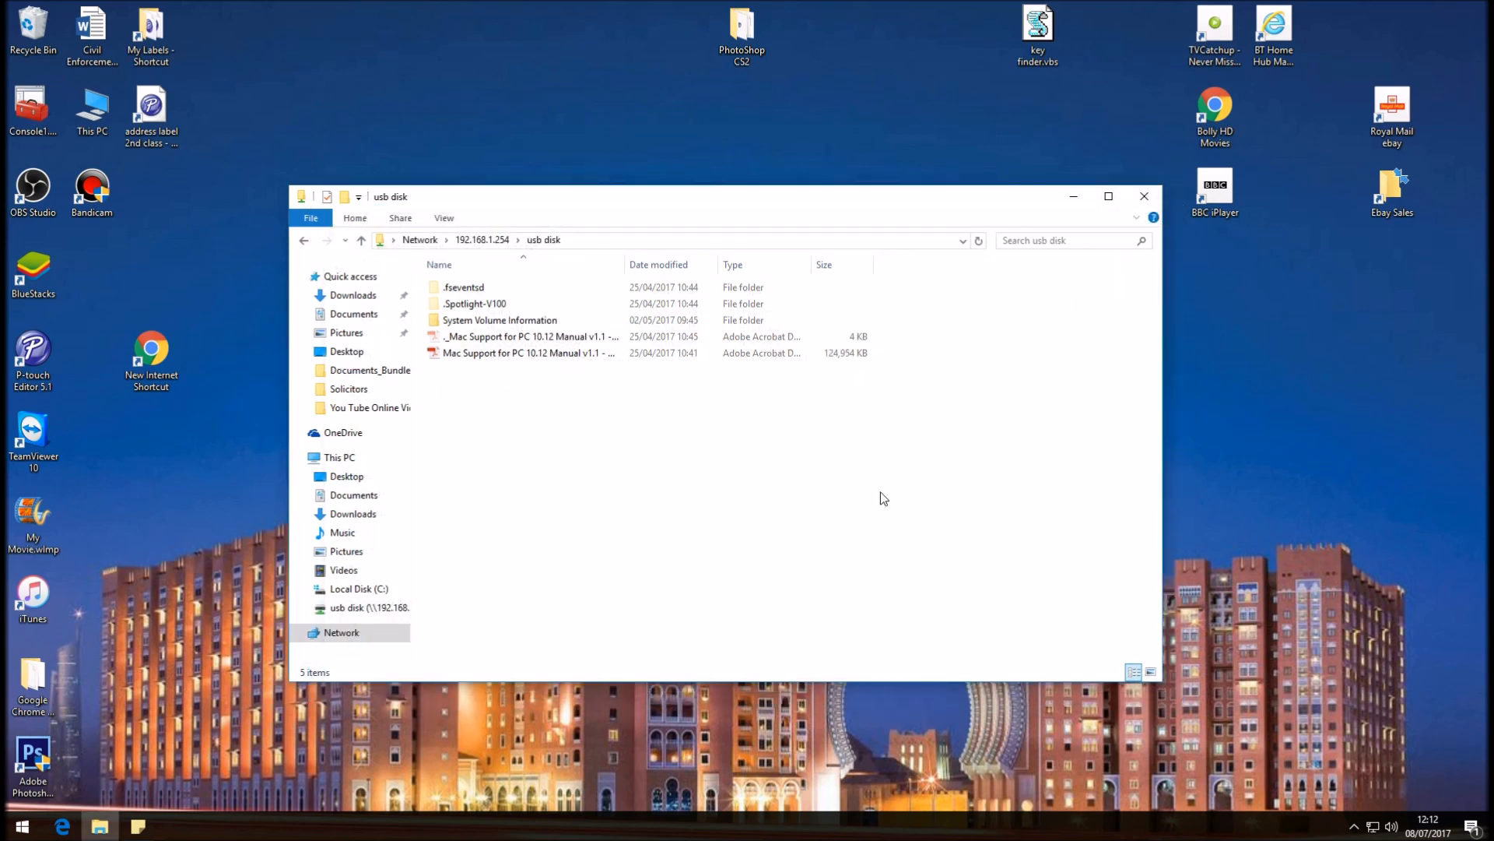
{"action": "mouse_move", "coordinate": [1145, 196]}
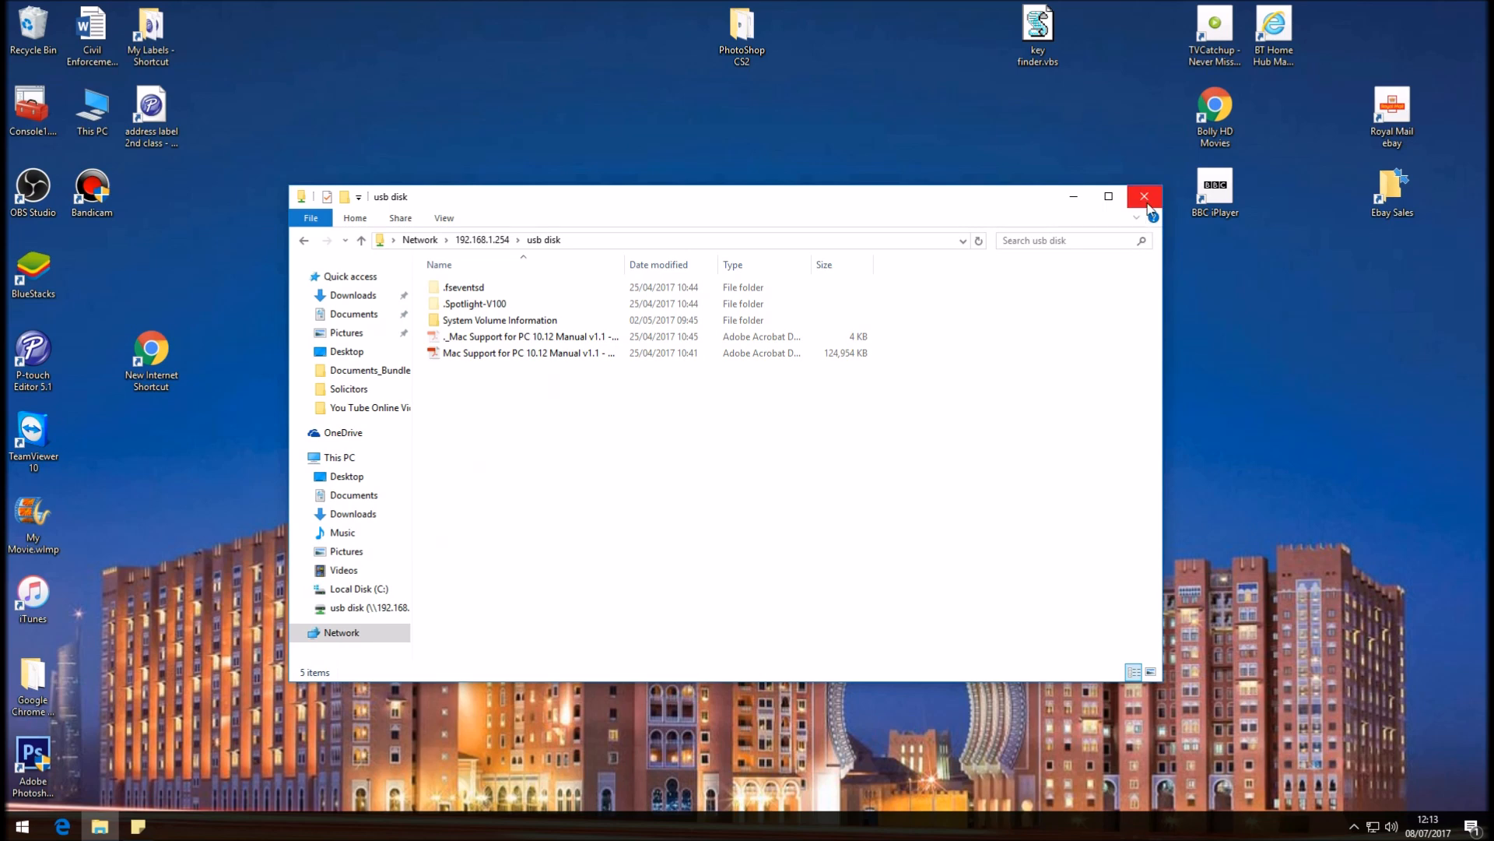
{"action": "left_click", "coordinate": [1145, 196]}
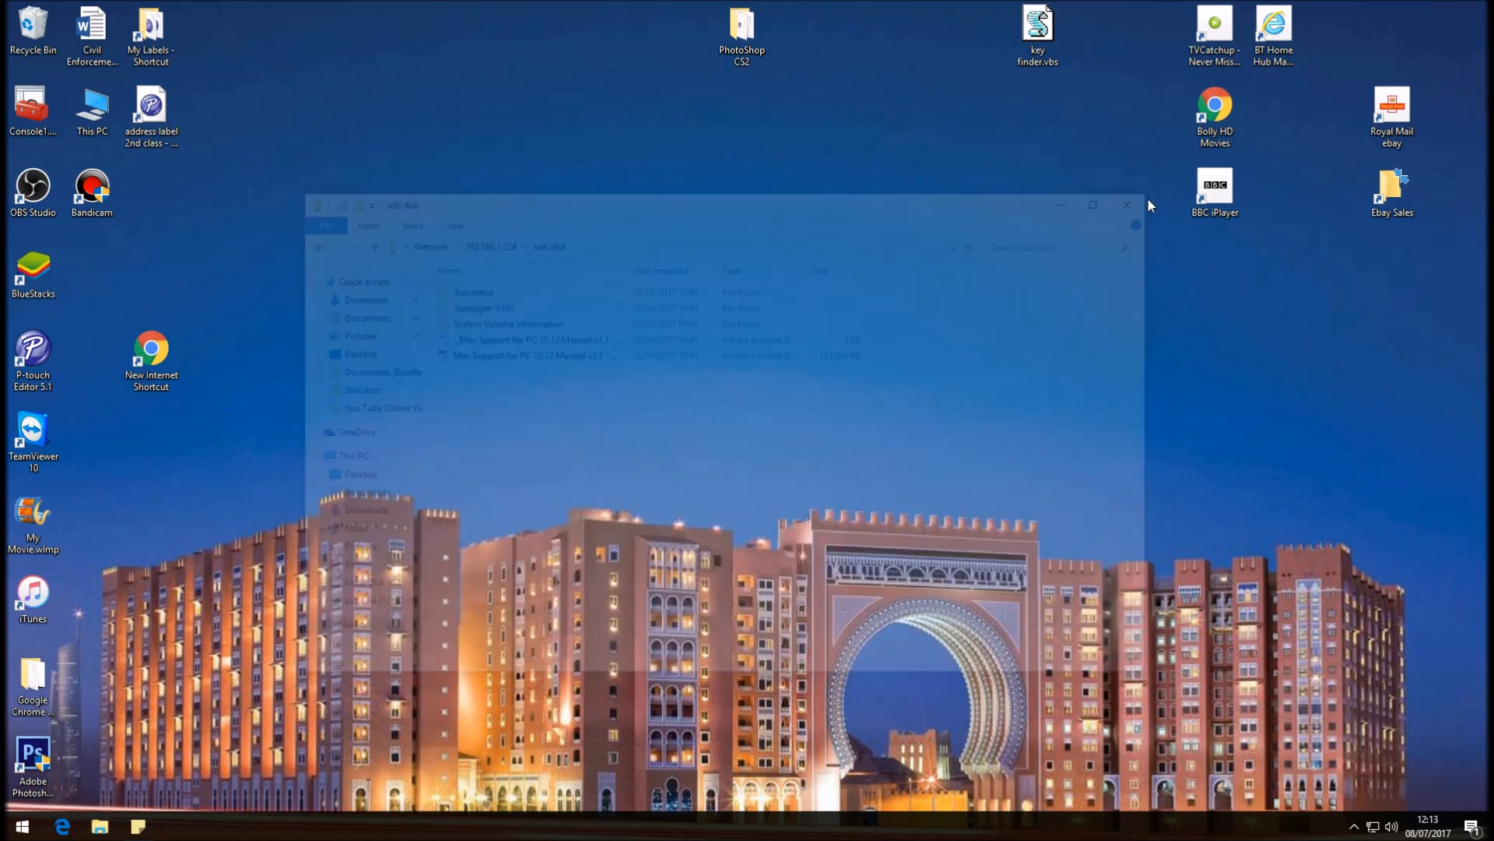